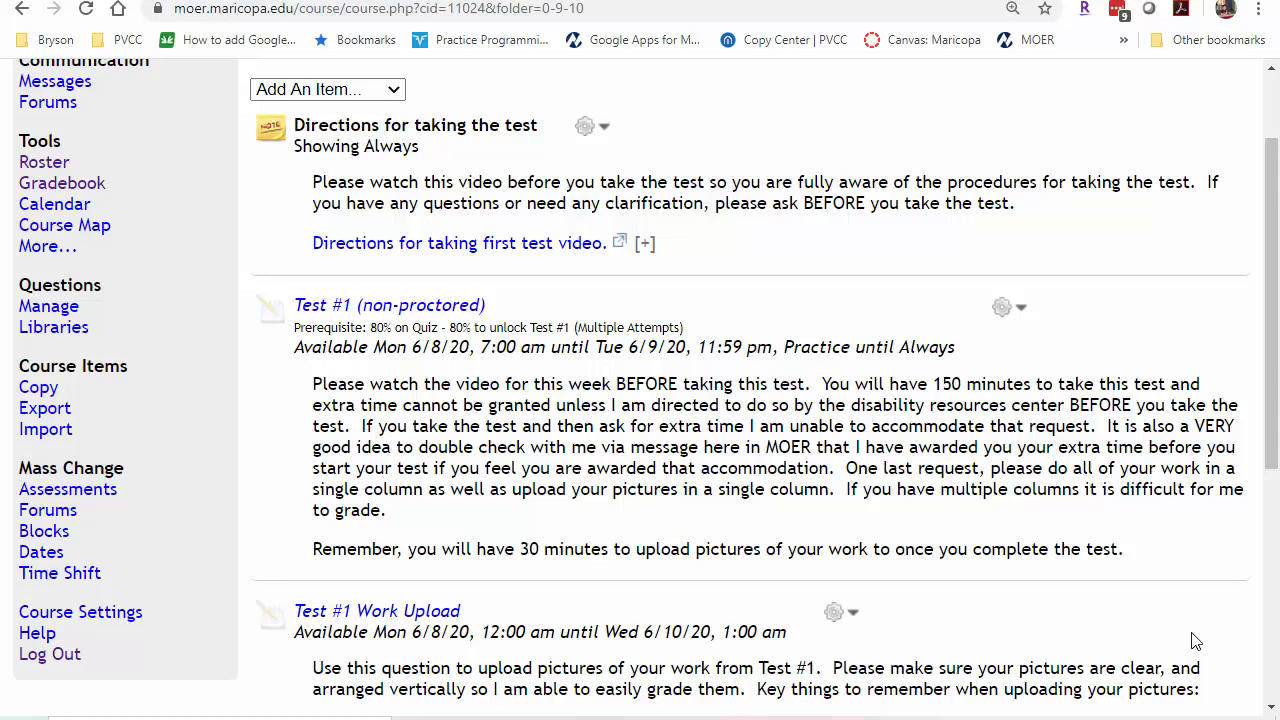
pyautogui.moveTo(687, 371)
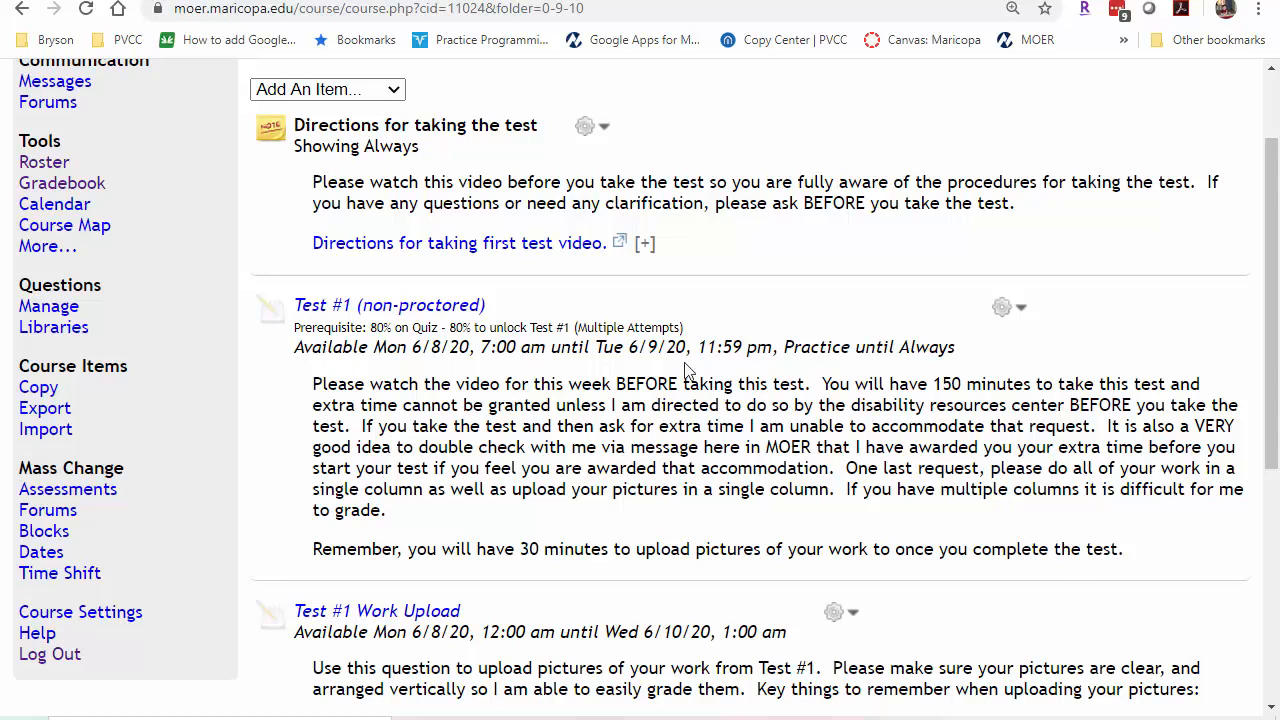
pyautogui.moveTo(525, 250)
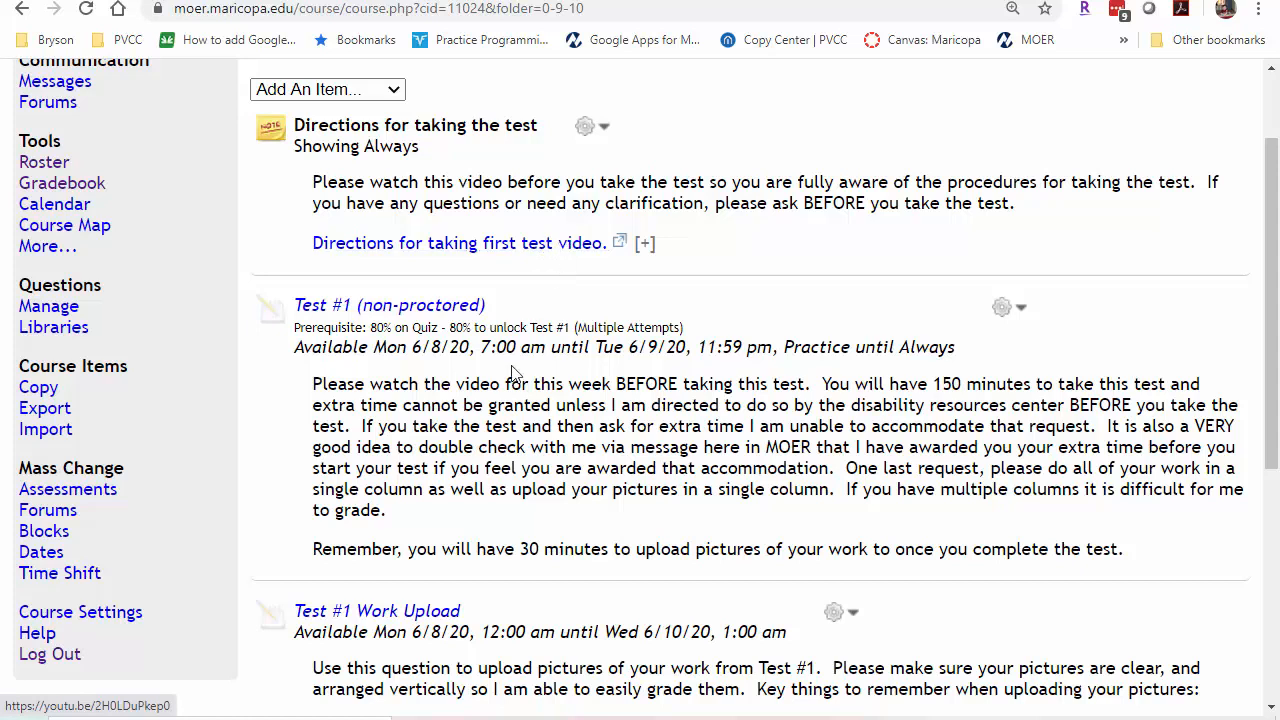
pyautogui.moveTo(383, 315)
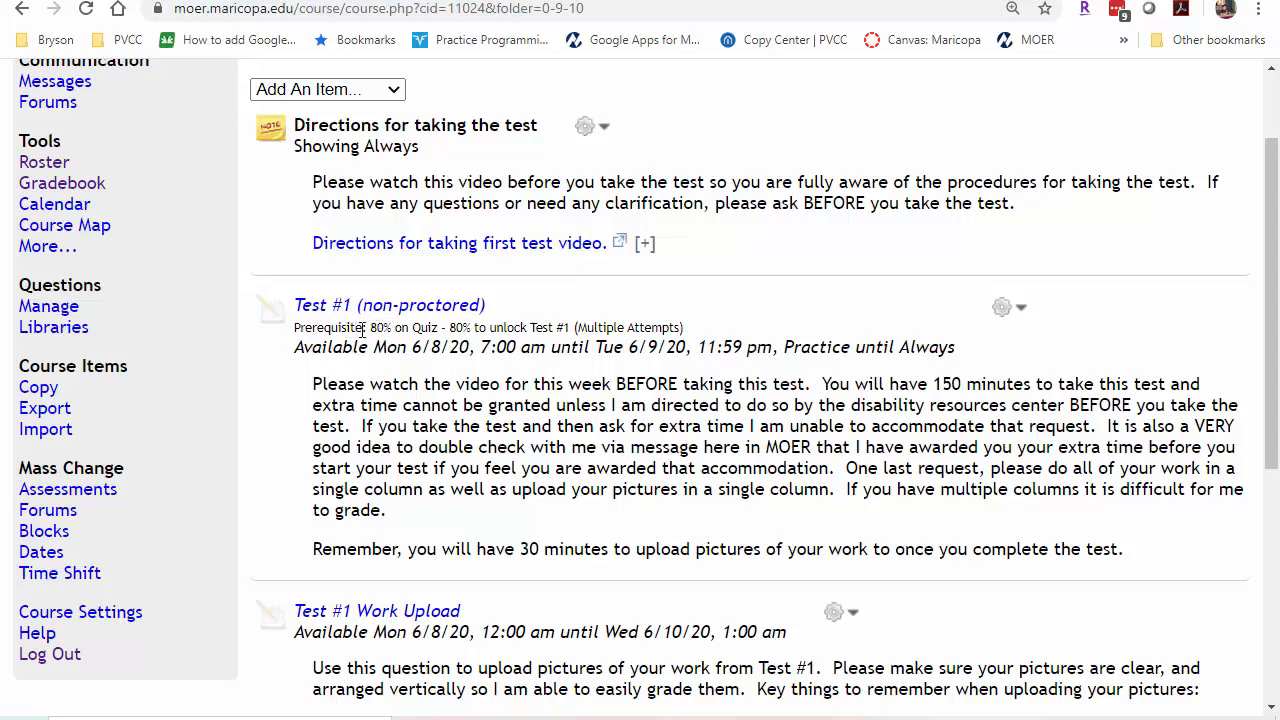
pyautogui.moveTo(472, 332)
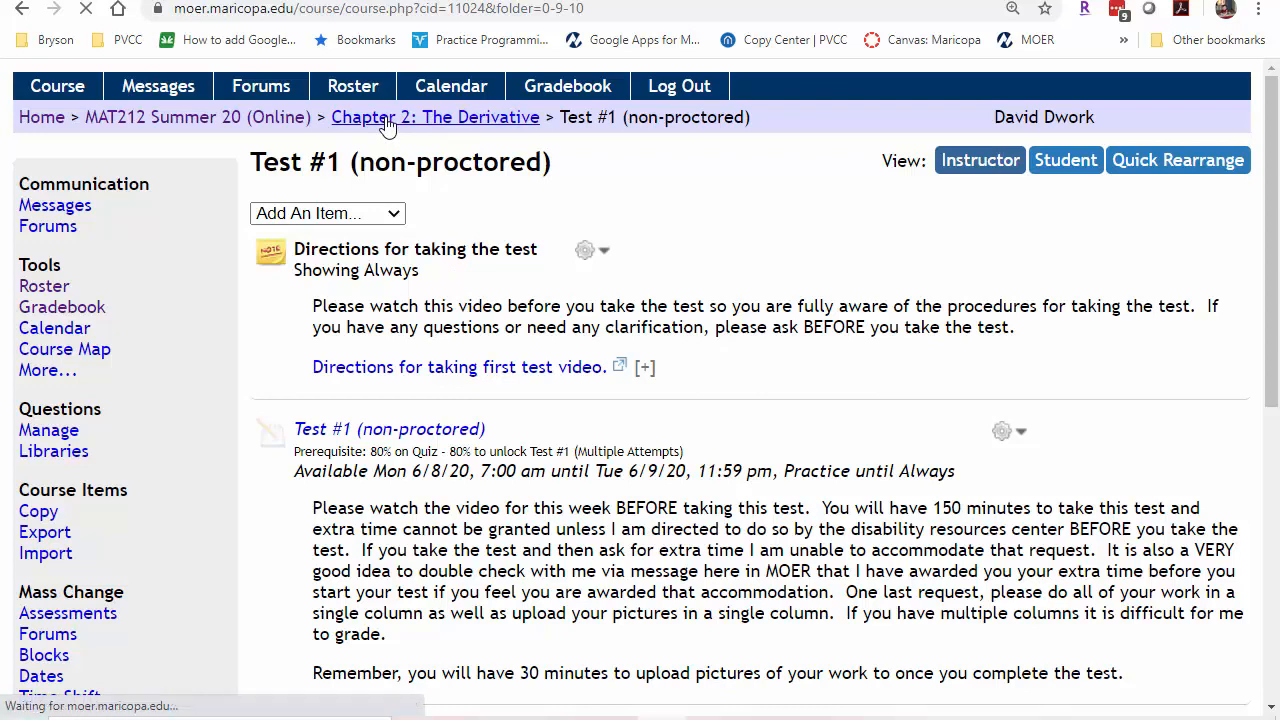
# Navigate from Chapter 2: The Derivative into the Test #1 Review and Test #1 (non-proctored) folders.
pyautogui.click(434, 117)
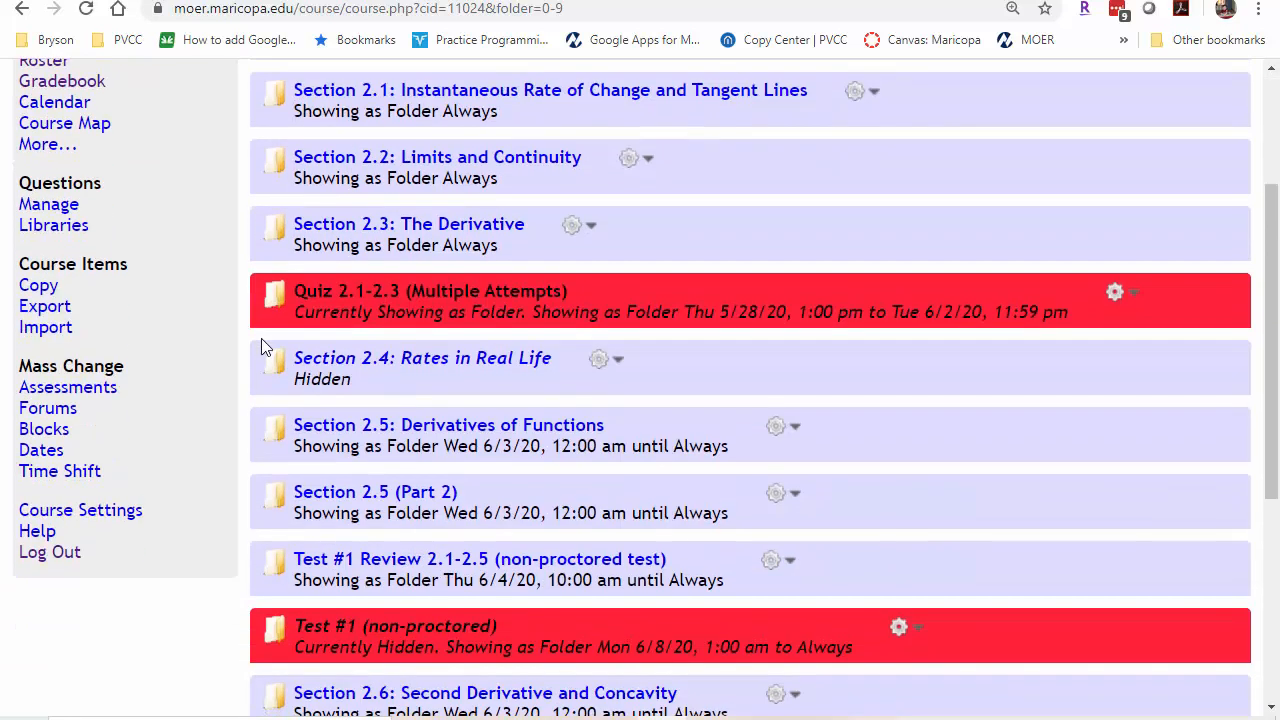
pyautogui.scroll(-3)
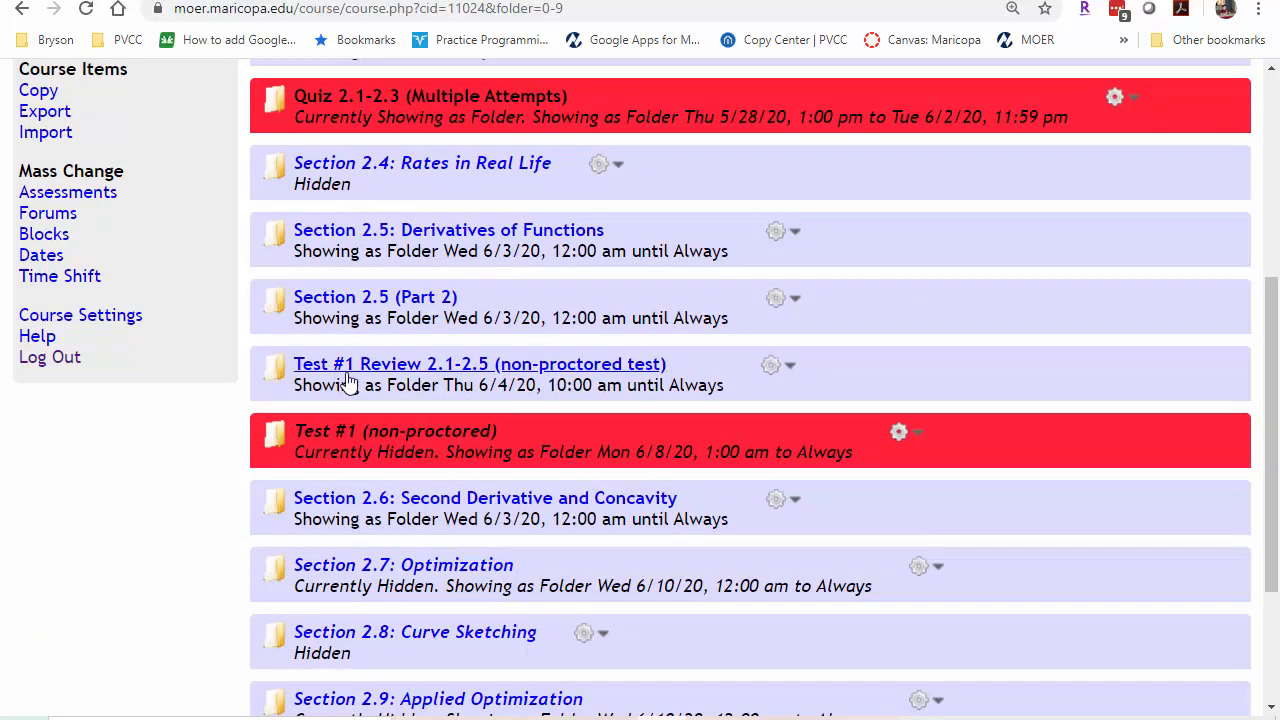
pyautogui.click(479, 364)
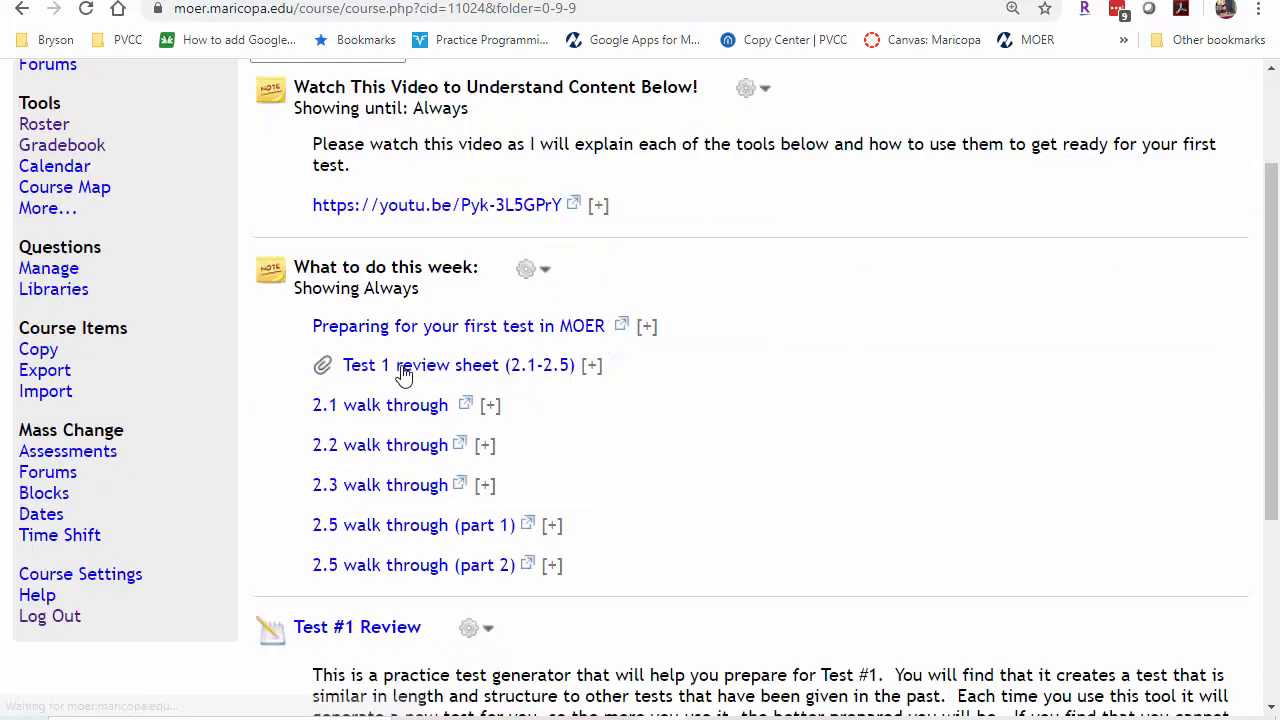
pyautogui.scroll(-3)
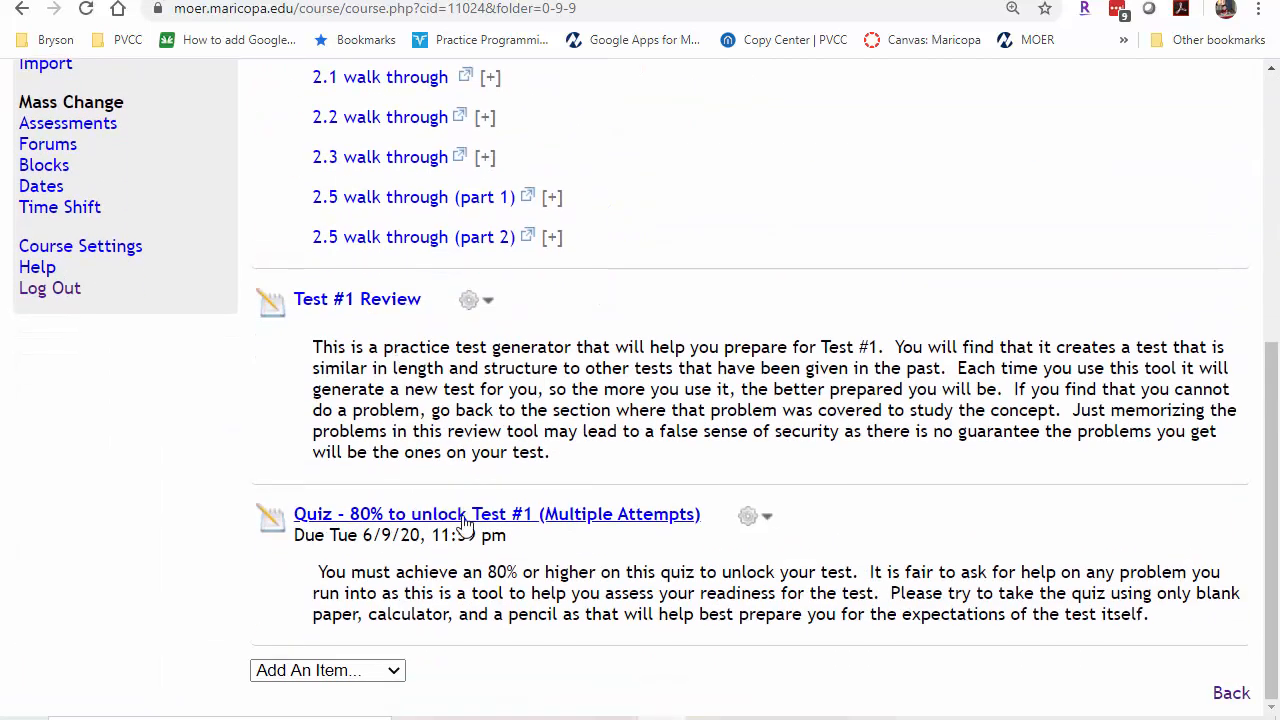
pyautogui.moveTo(485, 528)
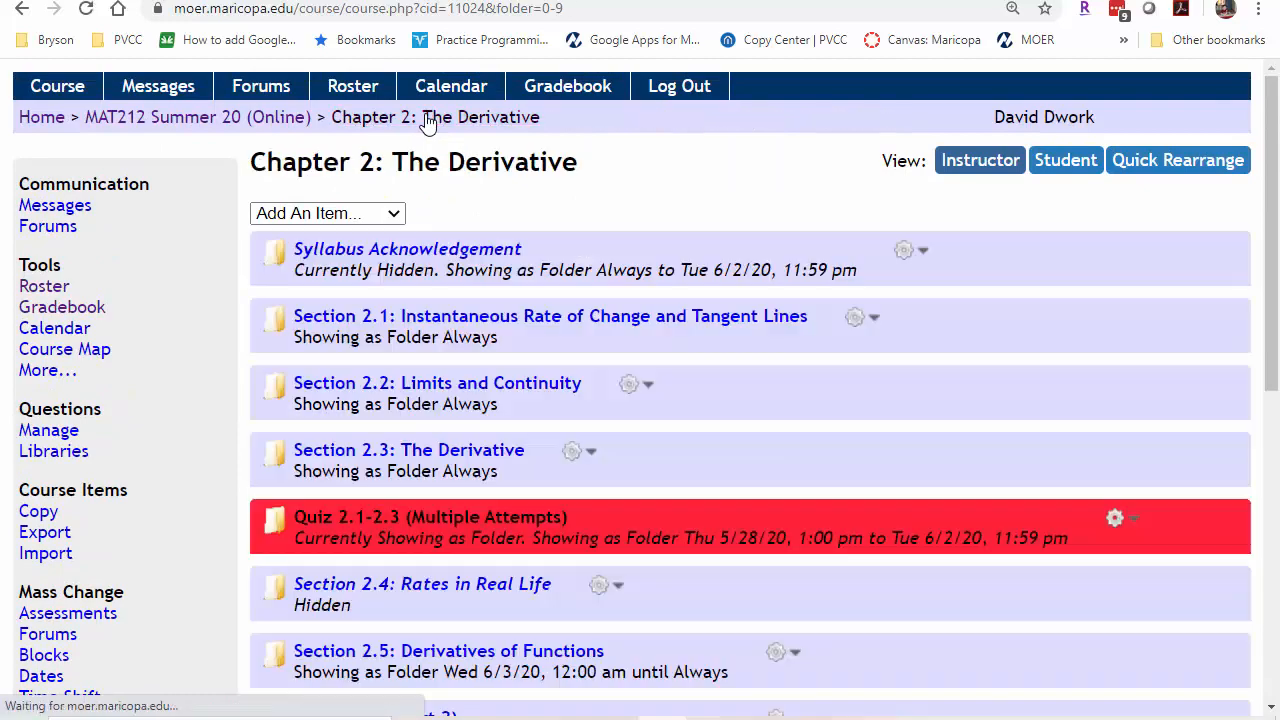
pyautogui.scroll(-3)
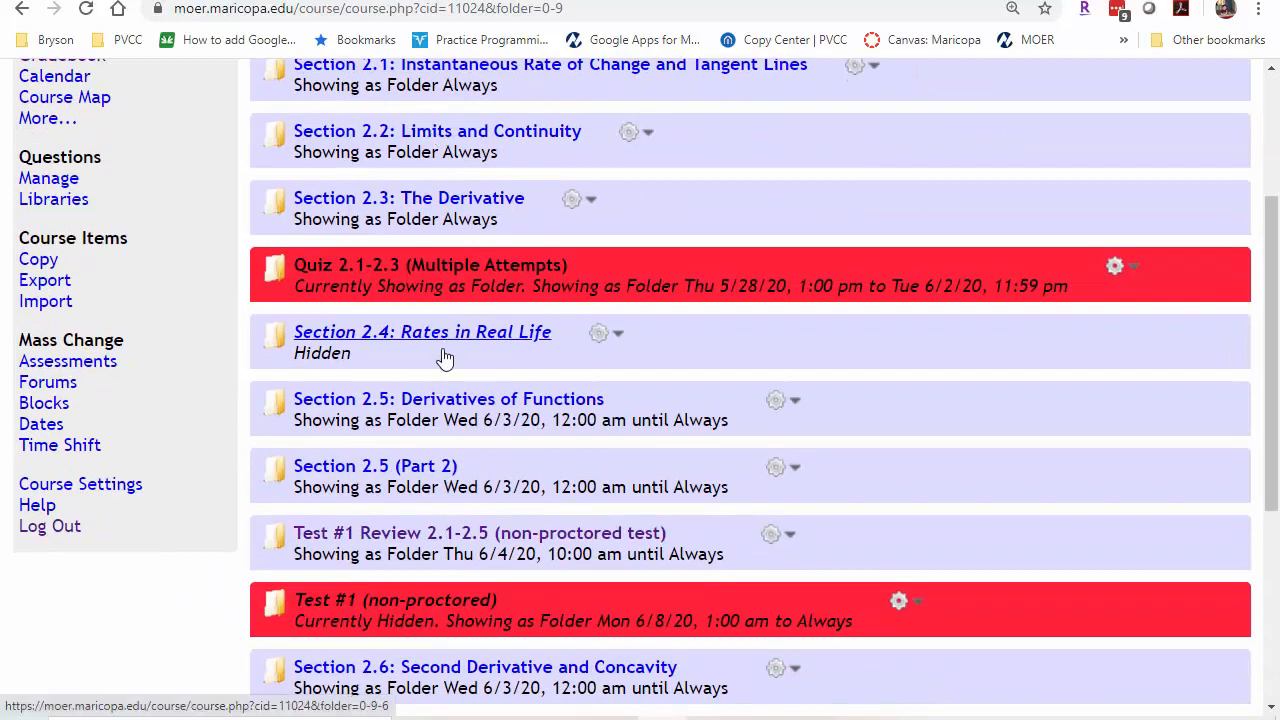
pyautogui.click(410, 600)
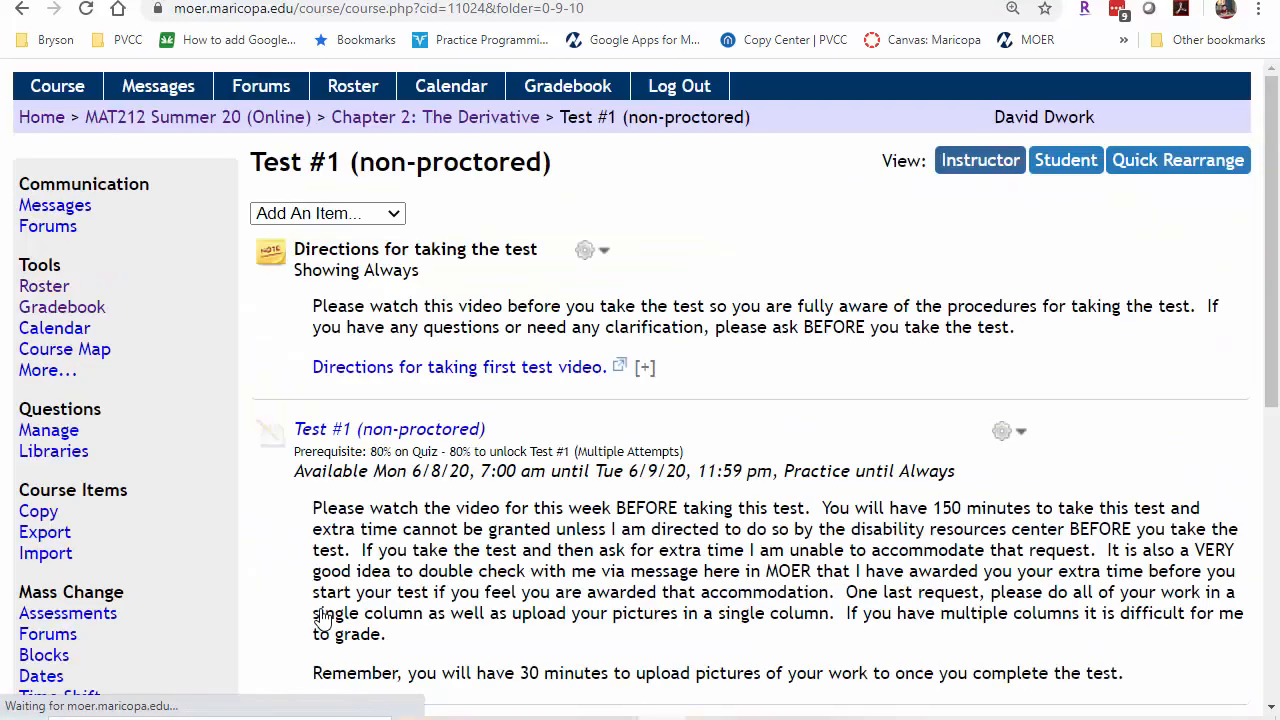
pyautogui.scroll(-3)
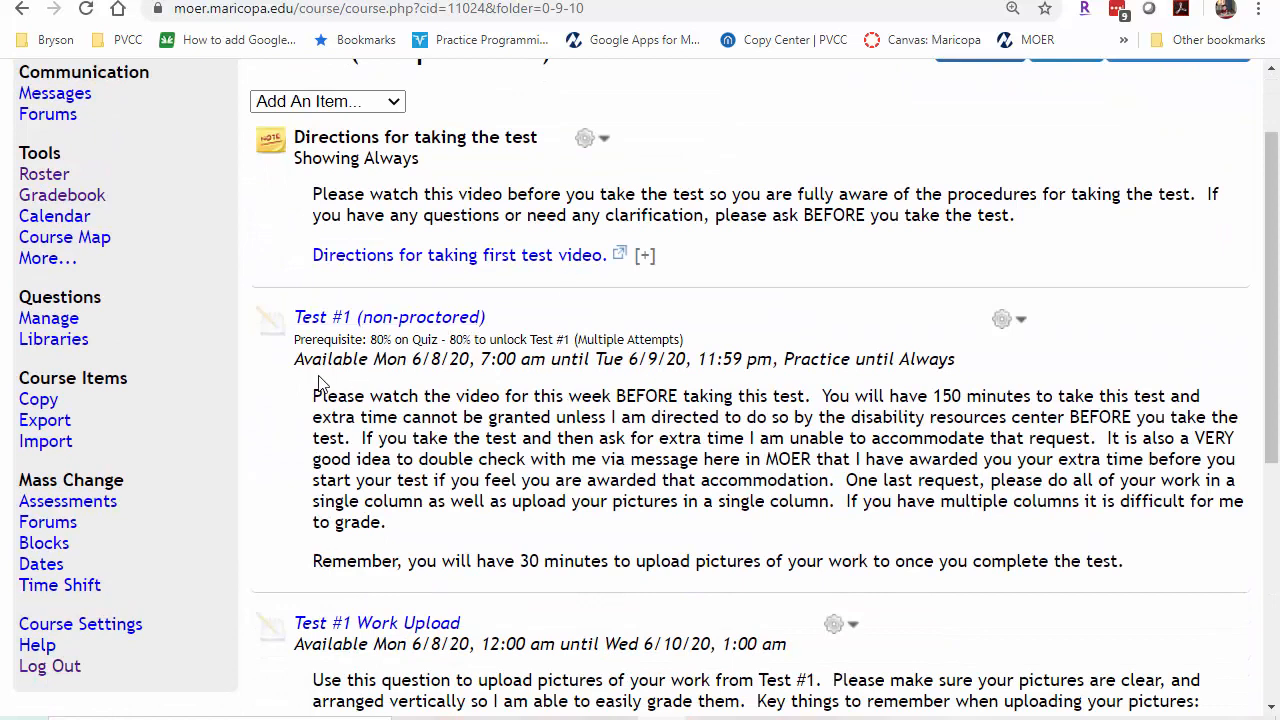
pyautogui.moveTo(397, 321)
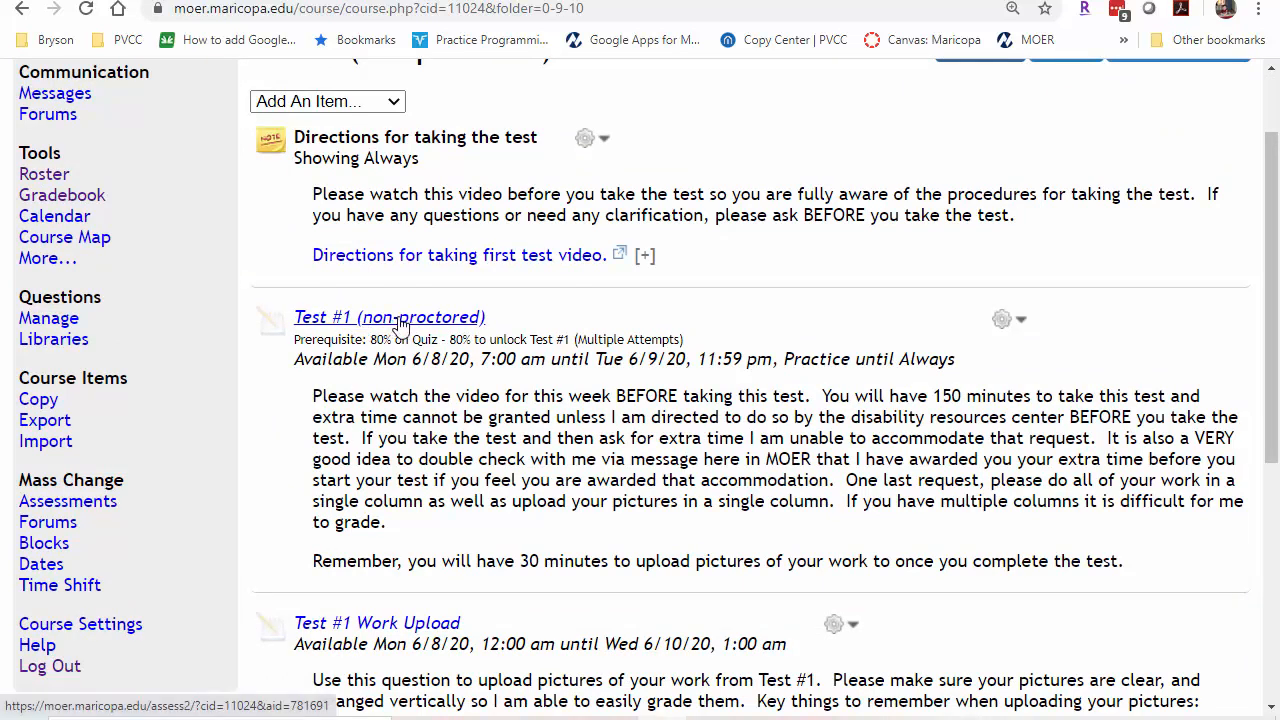
pyautogui.scroll(-3)
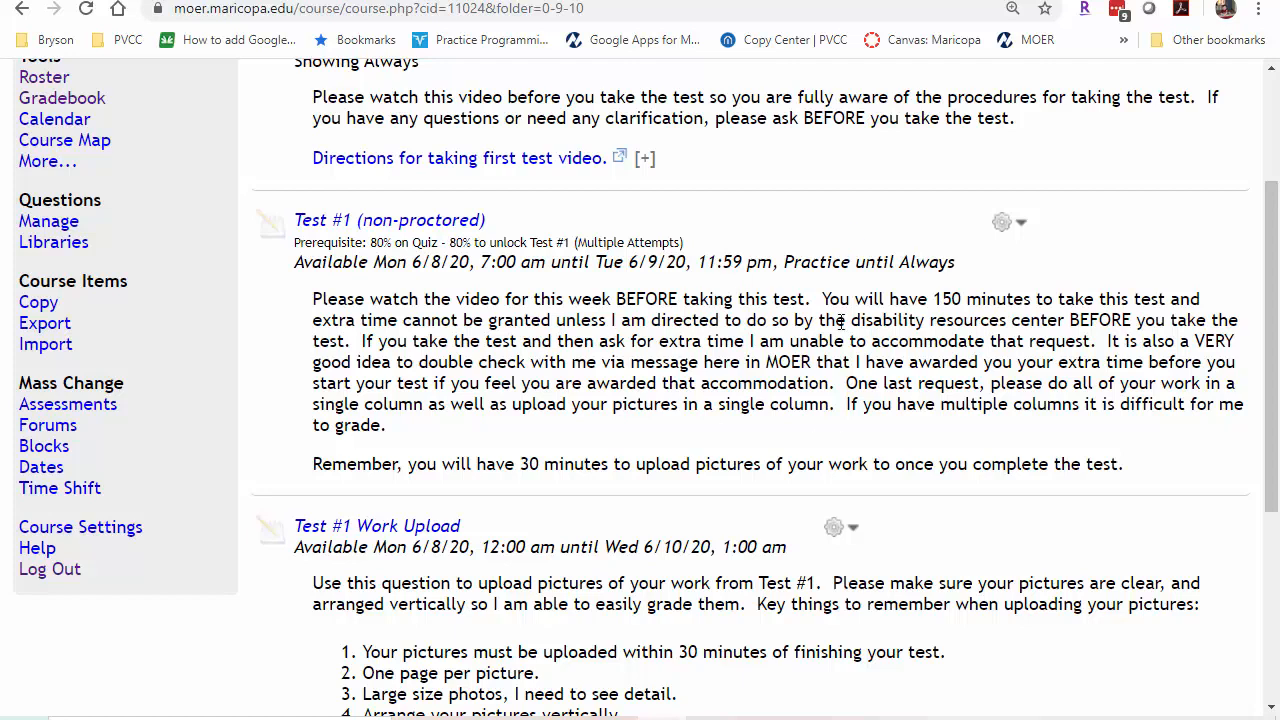
pyautogui.moveTo(580, 308)
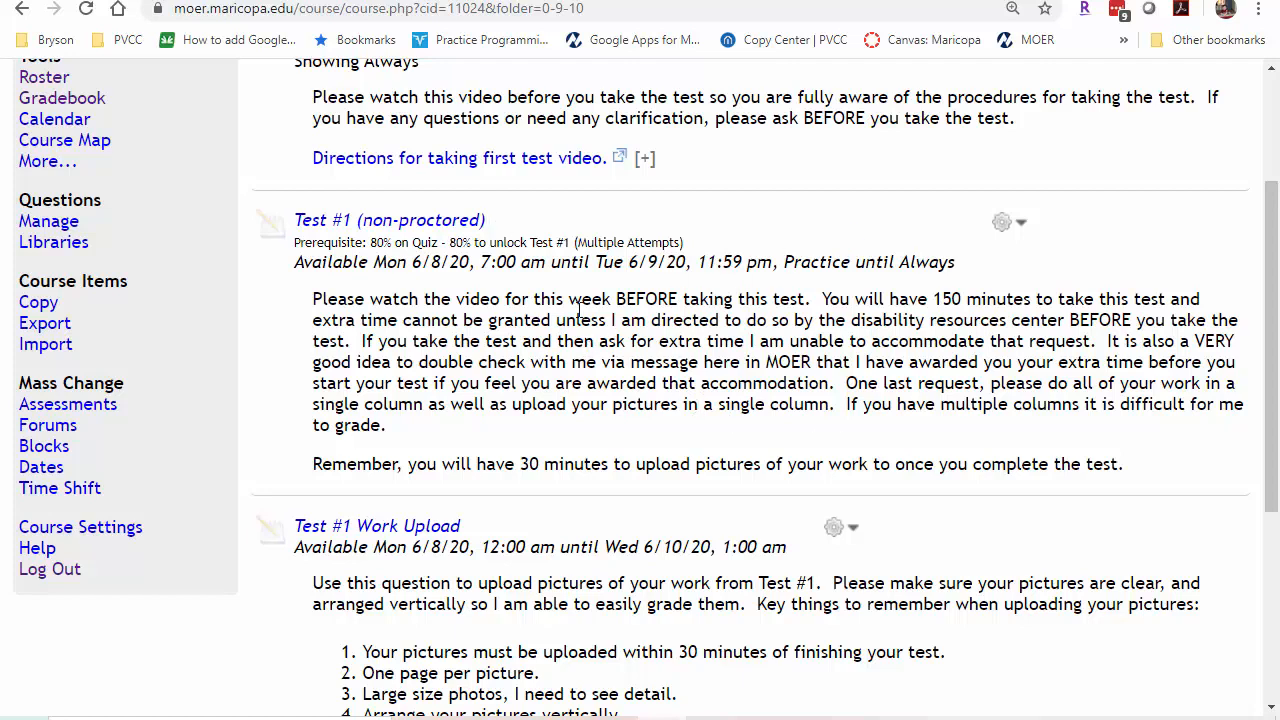
pyautogui.moveTo(980, 315)
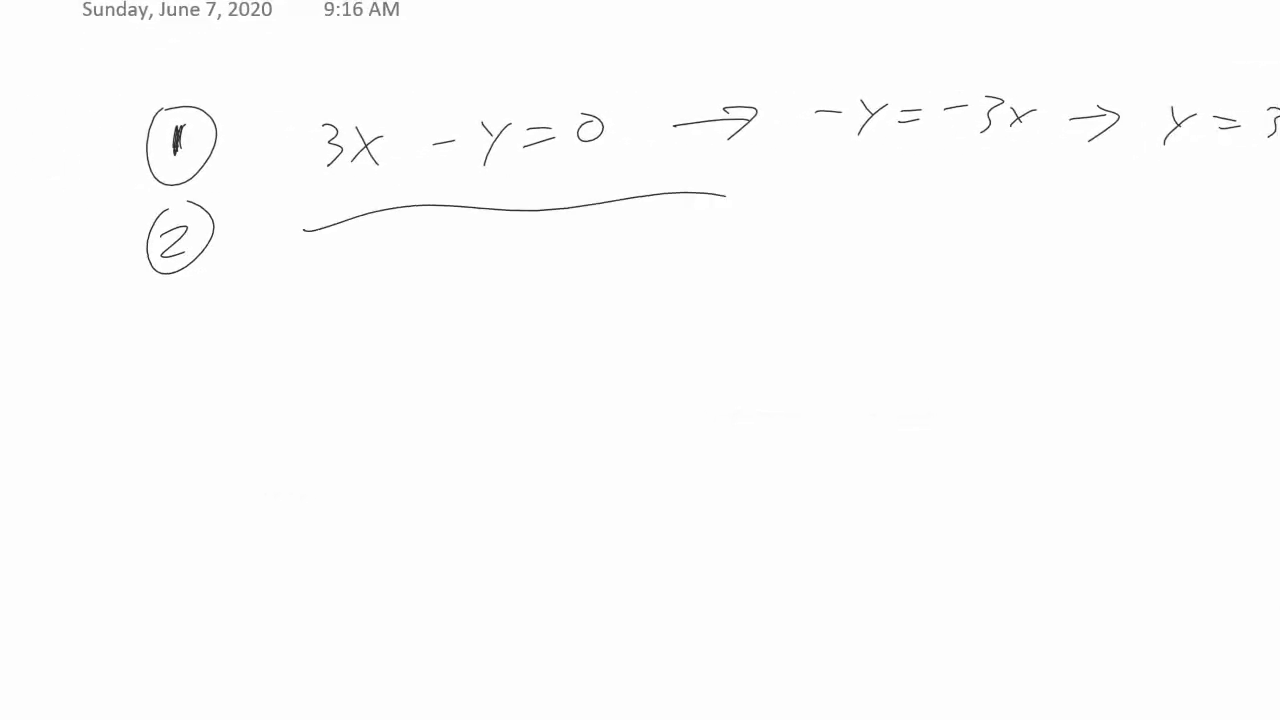
# Draw a long ink stroke beneath problem 1's equation 3x − y = 0, then remove the extra ink.
pyautogui.moveTo(720, 198); pyautogui.dragTo(1200, 212)
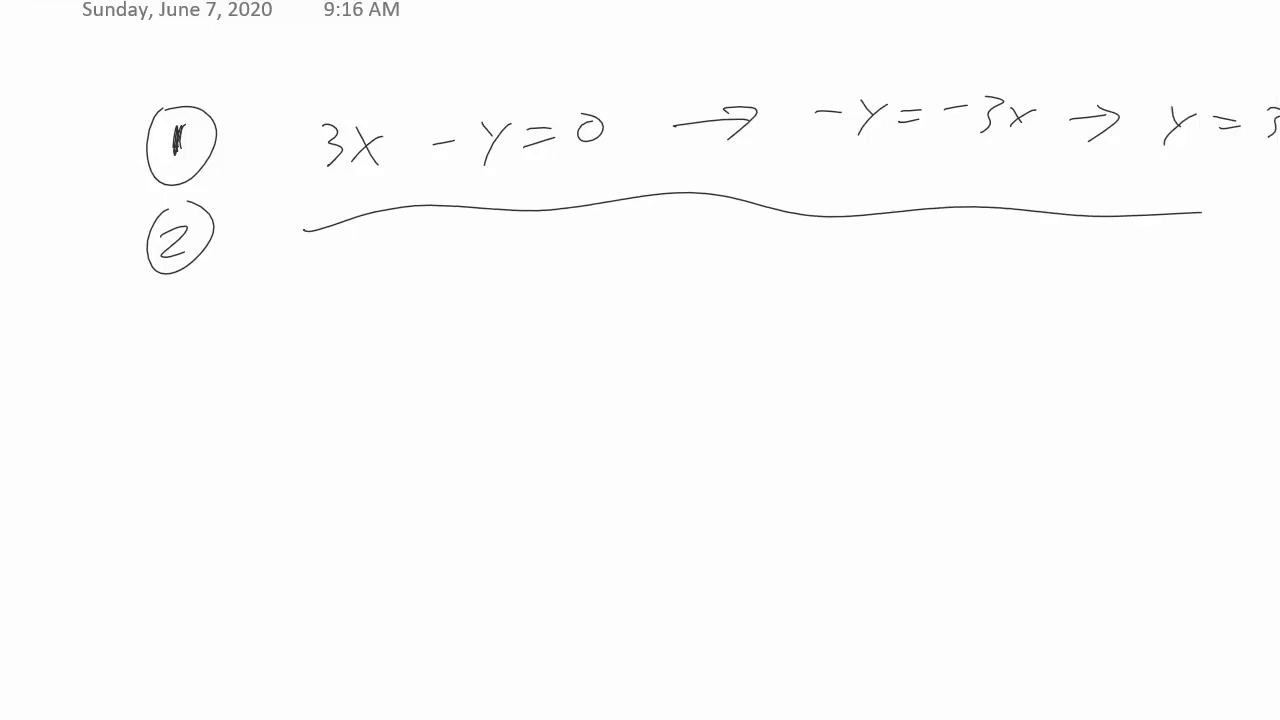
pyautogui.click(180, 237)
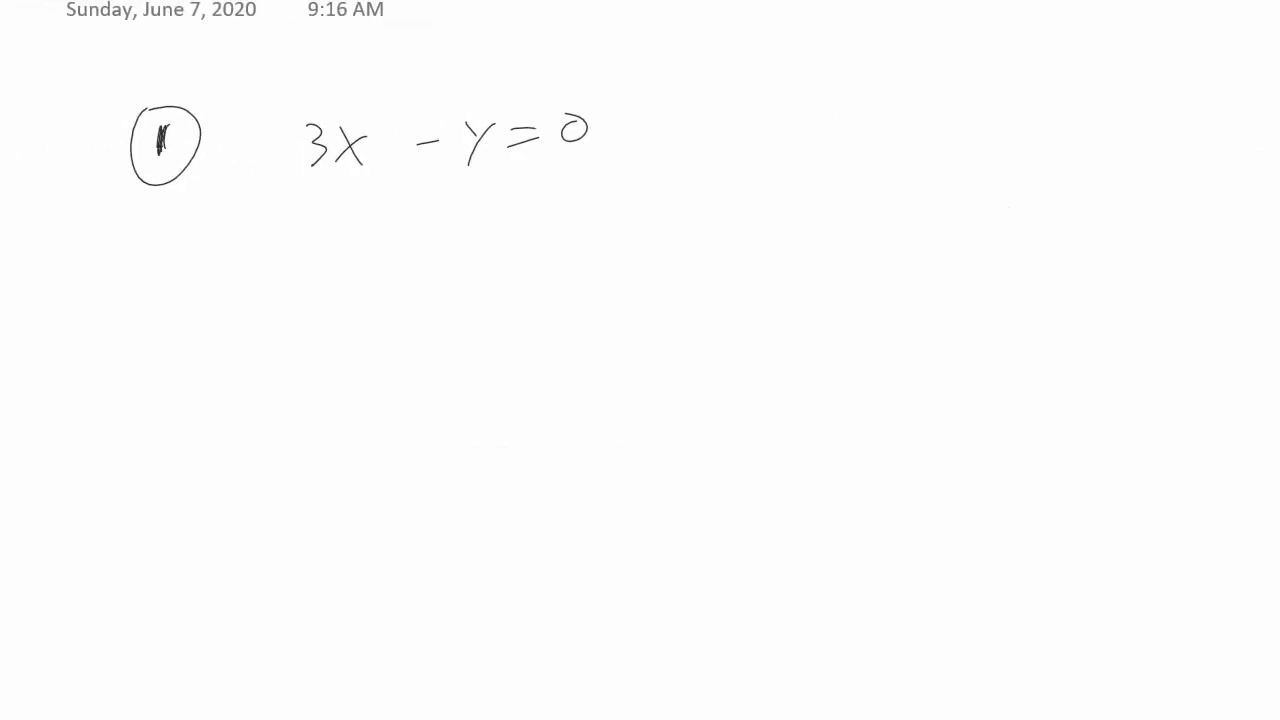
# Handwrite −y = −3x and y = 3x under problem 1, with a circled 2 below.
pyautogui.moveTo(298, 258); pyautogui.dragTo(324, 252)
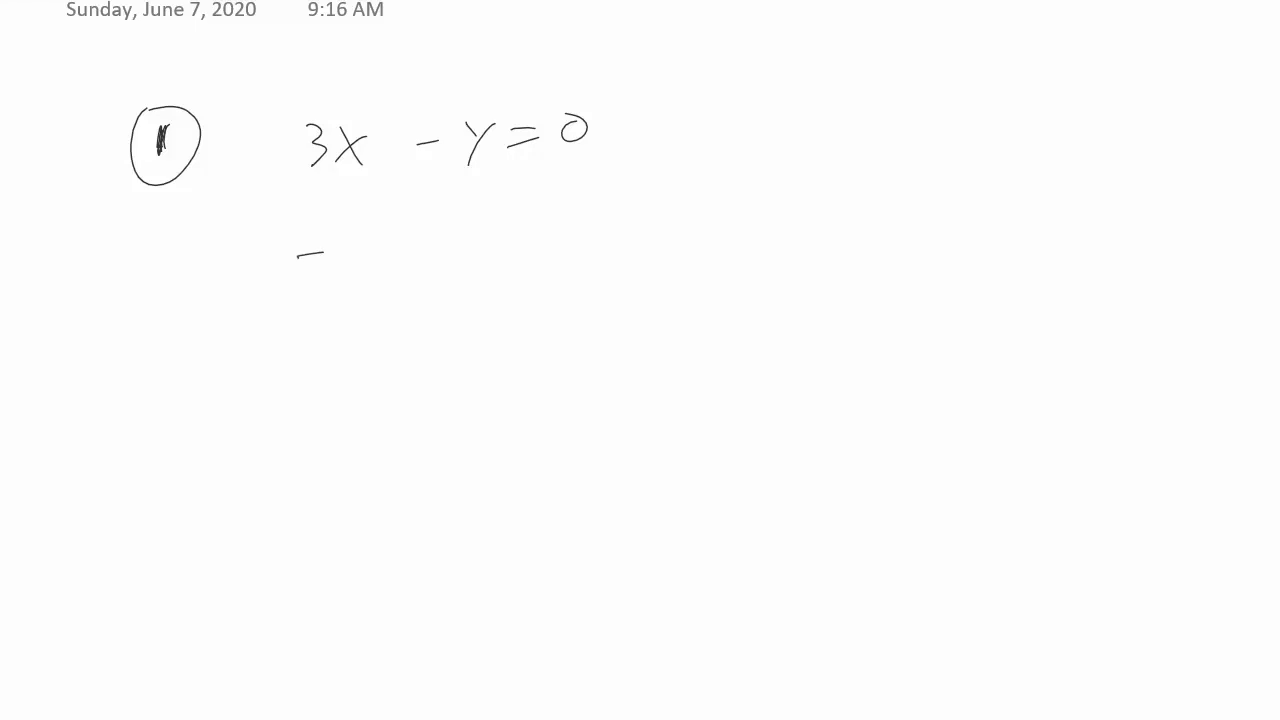
pyautogui.moveTo(300, 250); pyautogui.dragTo(520, 235)
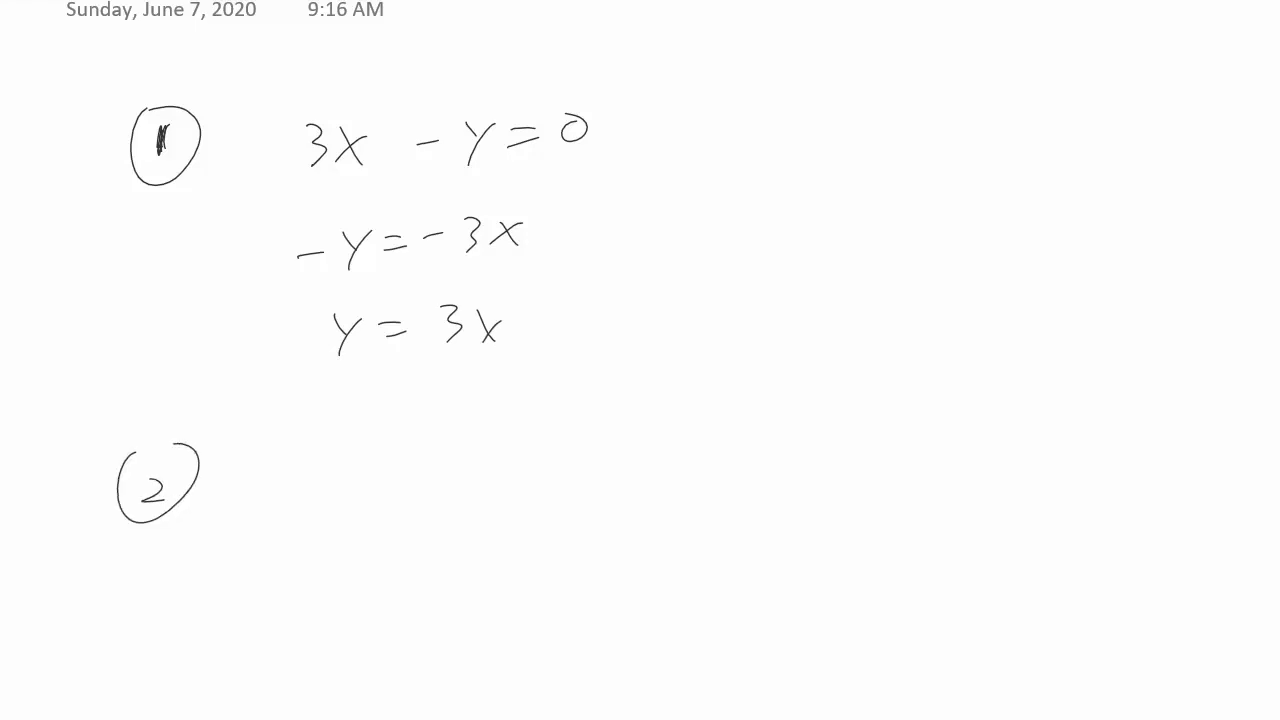
pyautogui.moveTo(115, 416); pyautogui.dragTo(1279, 425)
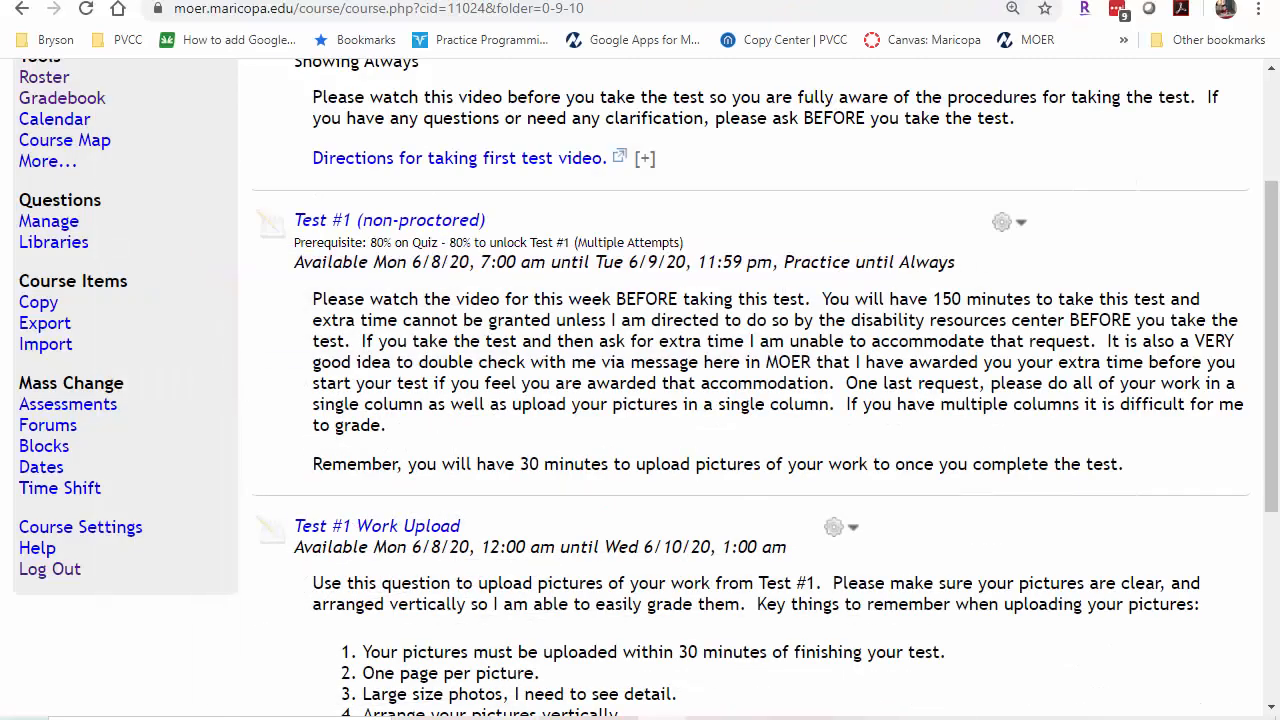
# Preview the Test #1 Work Upload assessment as a student, showing Question 1's upload prompt.
pyautogui.scroll(-3)
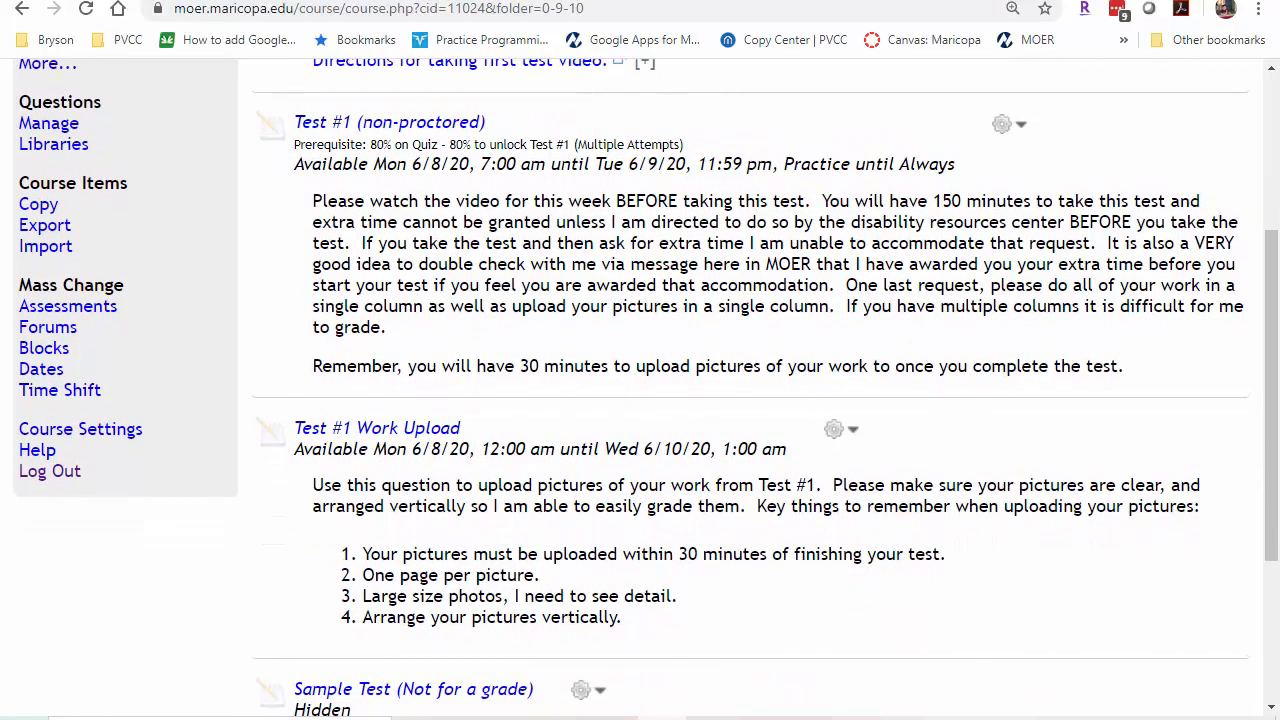
pyautogui.scroll(-3)
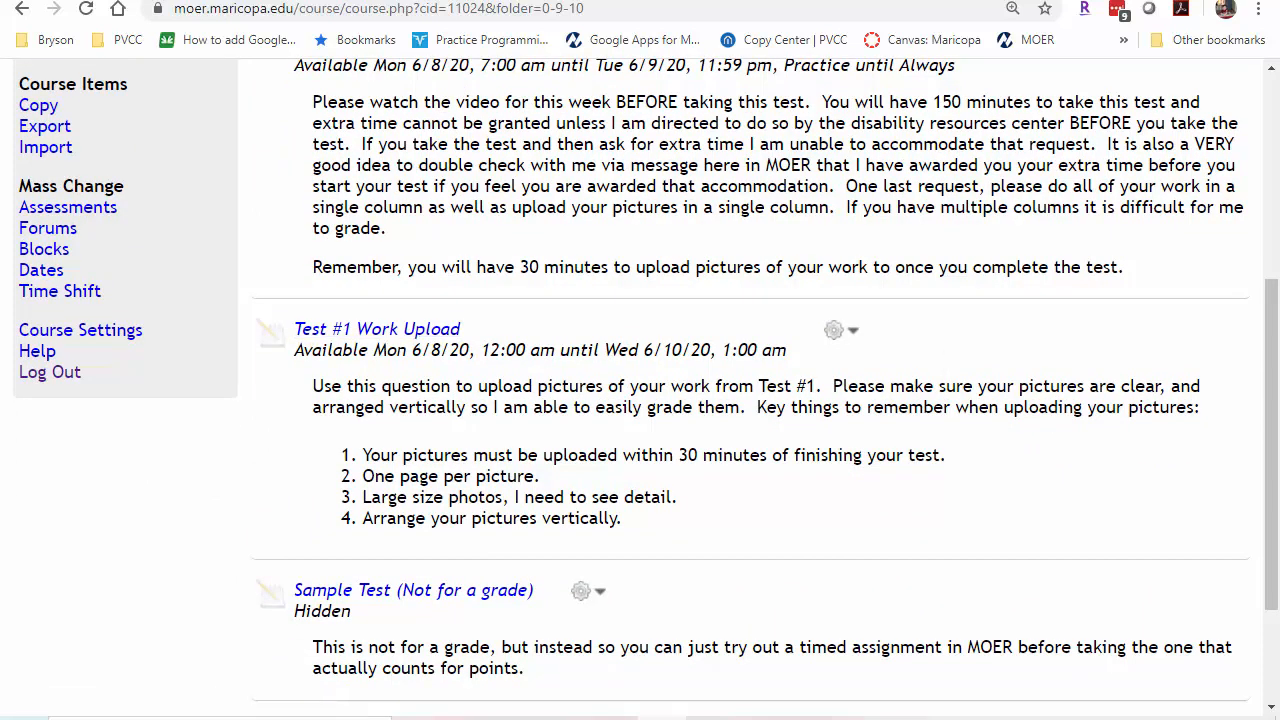
pyautogui.click(378, 328)
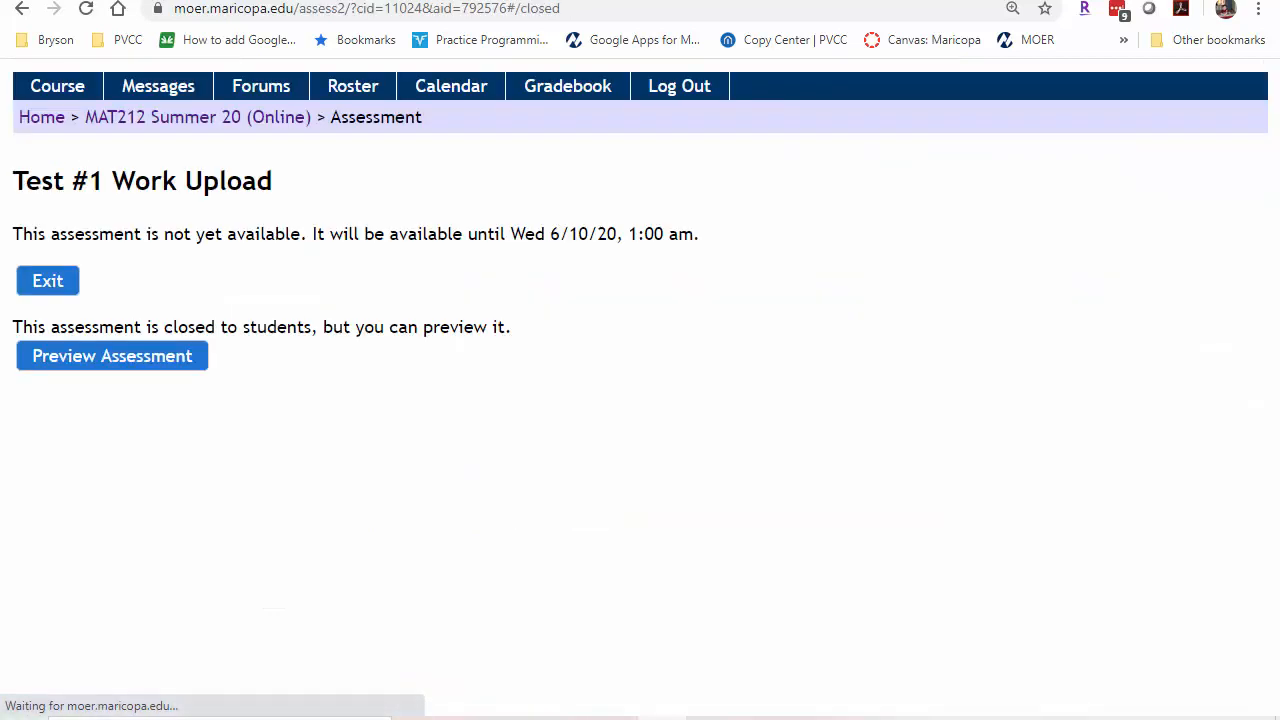
pyautogui.click(111, 355)
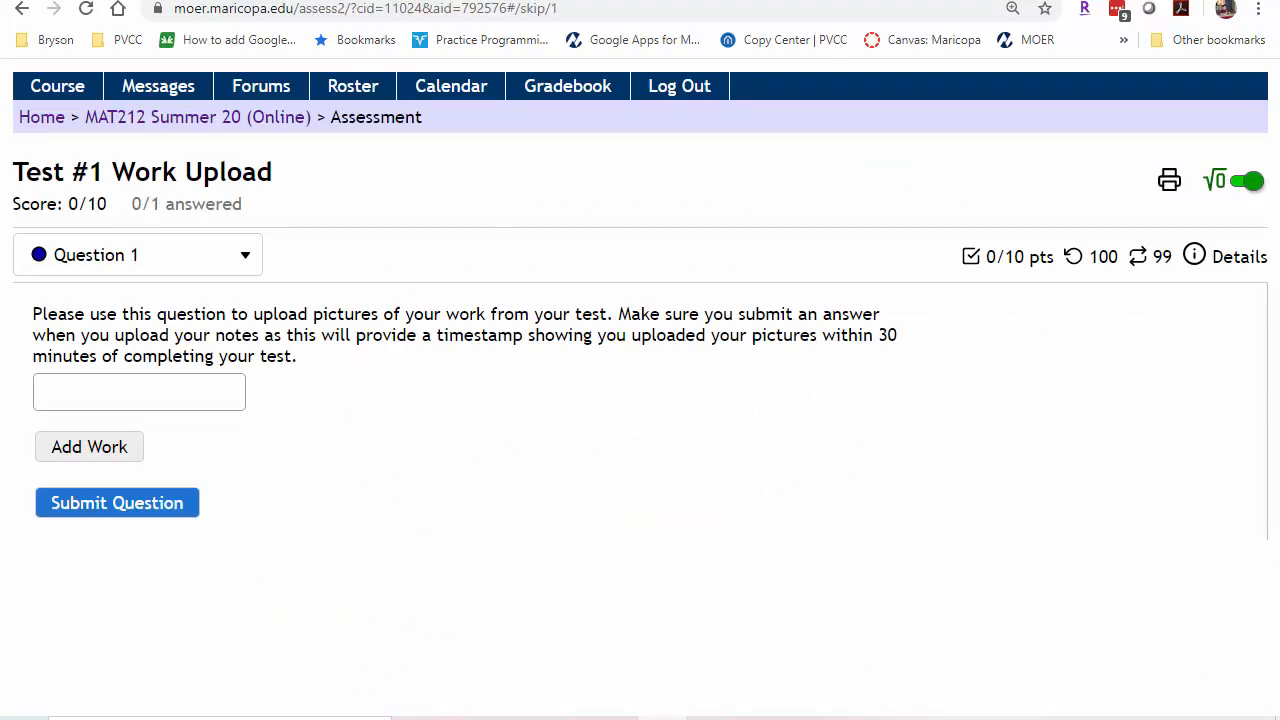
# Reveal Question 1's work entry area and browse to the Capture.JPG notes picture.
pyautogui.click(88, 446)
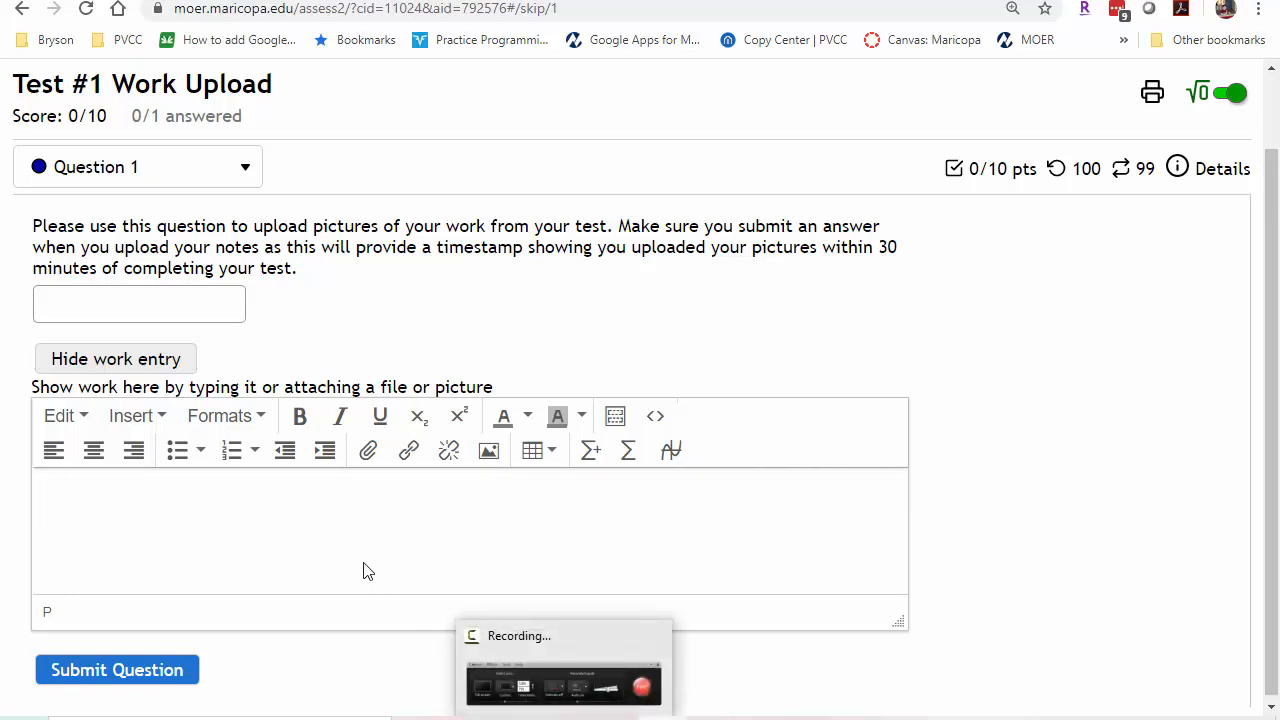
pyautogui.moveTo(408, 450)
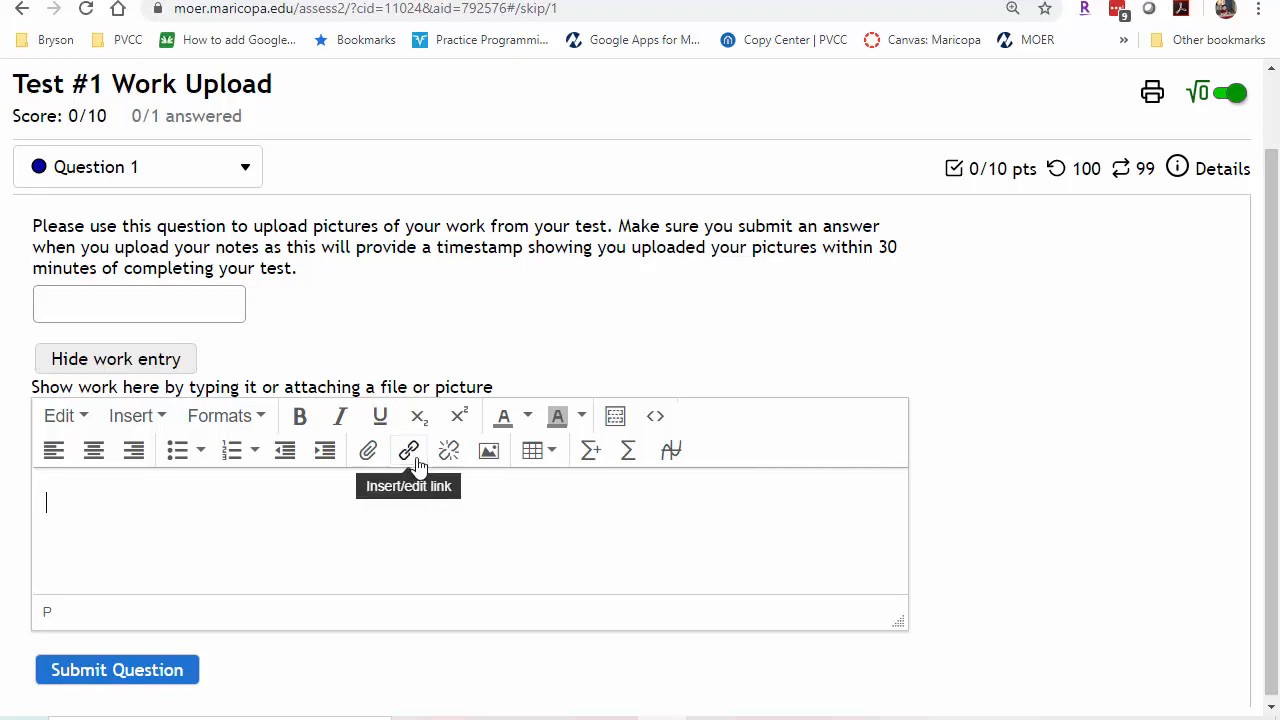
pyautogui.moveTo(448, 450)
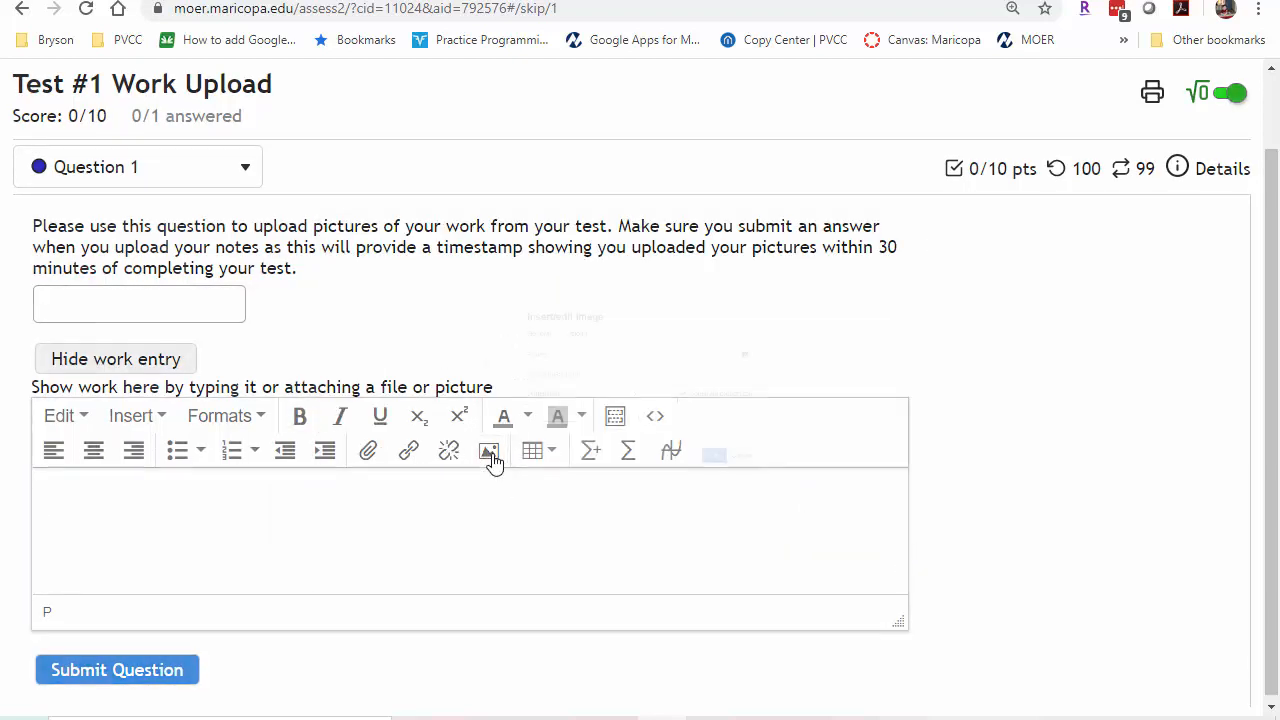
pyautogui.click(912, 303)
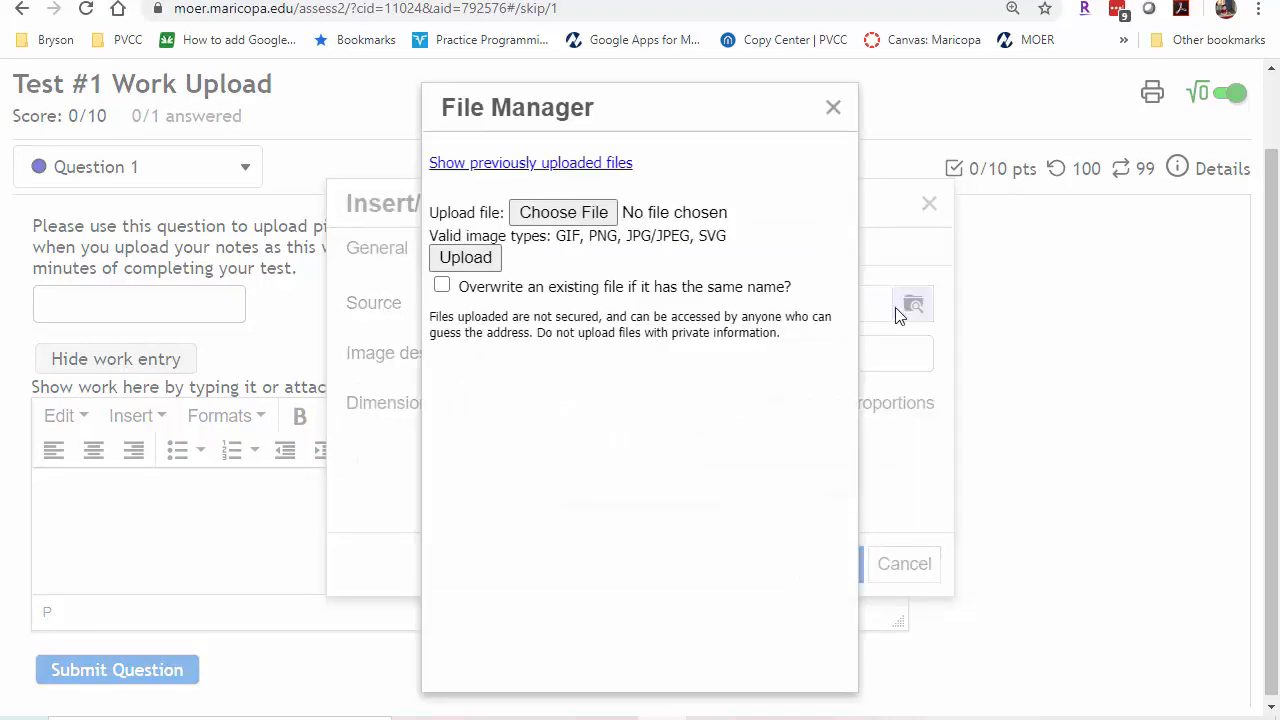
pyautogui.click(562, 212)
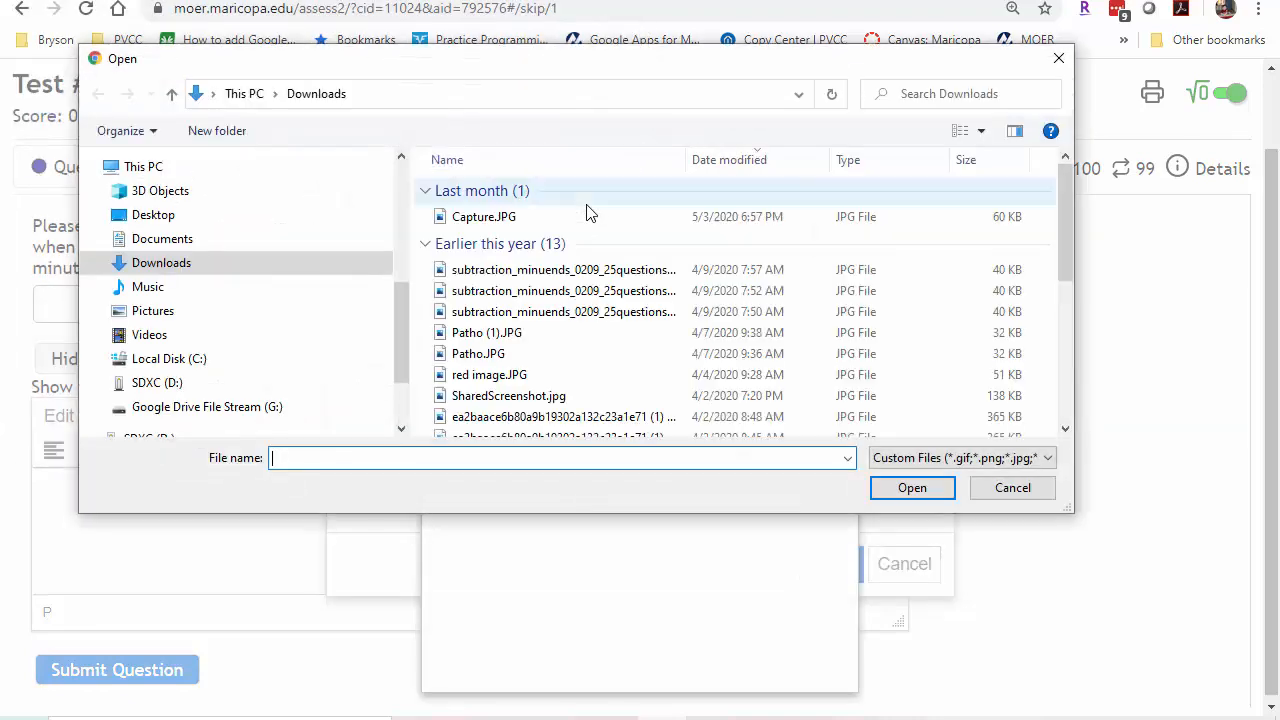
pyautogui.click(481, 216)
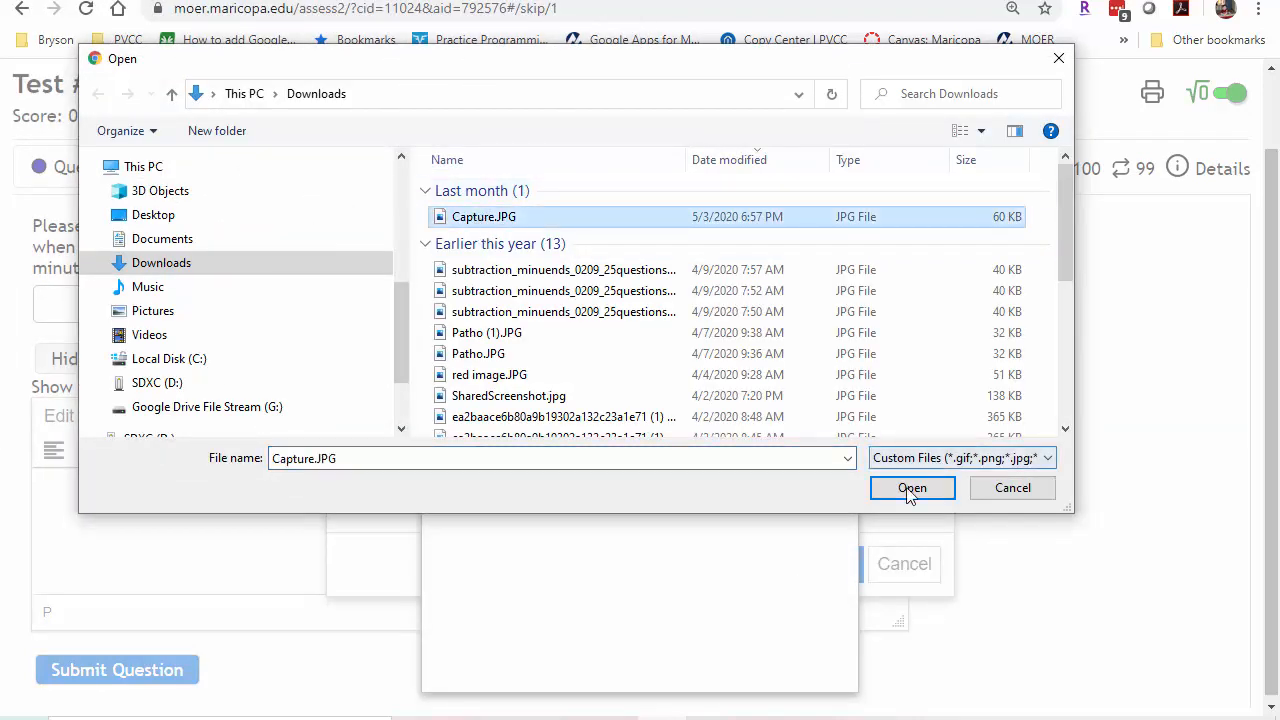
# Upload Capture.JPG and insert it into Question 1's work entry box.
pyautogui.click(912, 488)
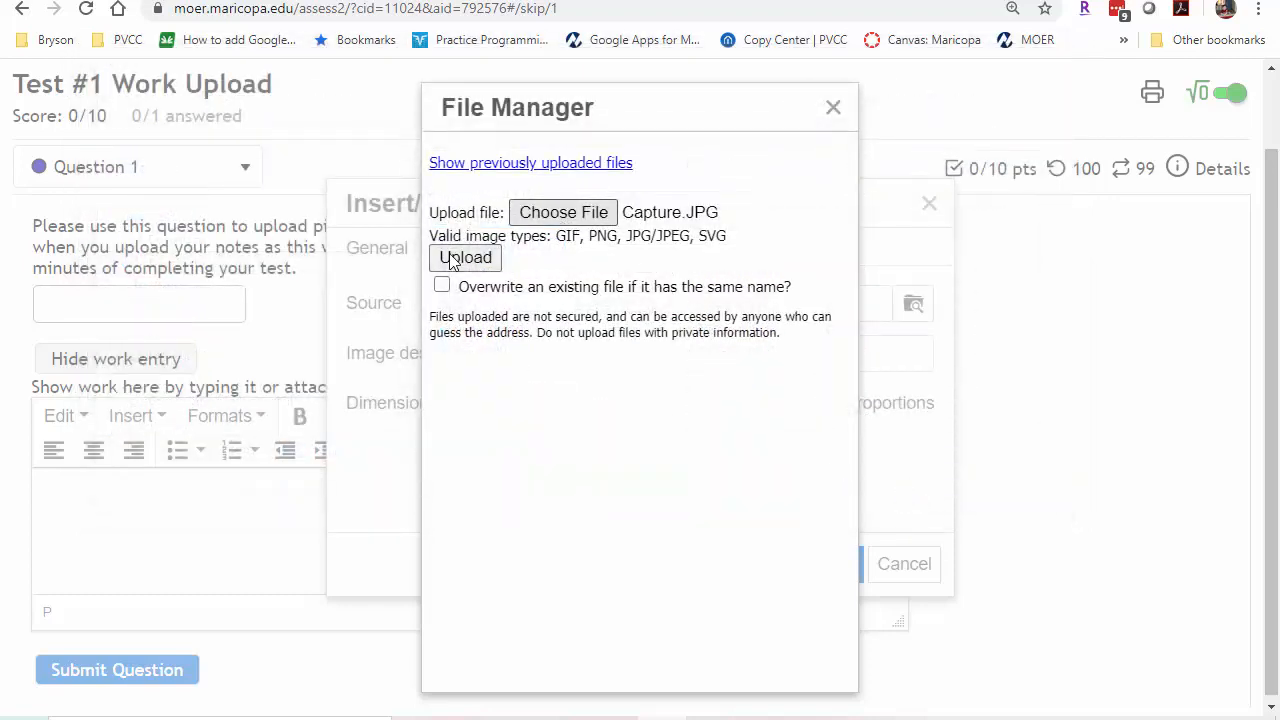
pyautogui.click(464, 258)
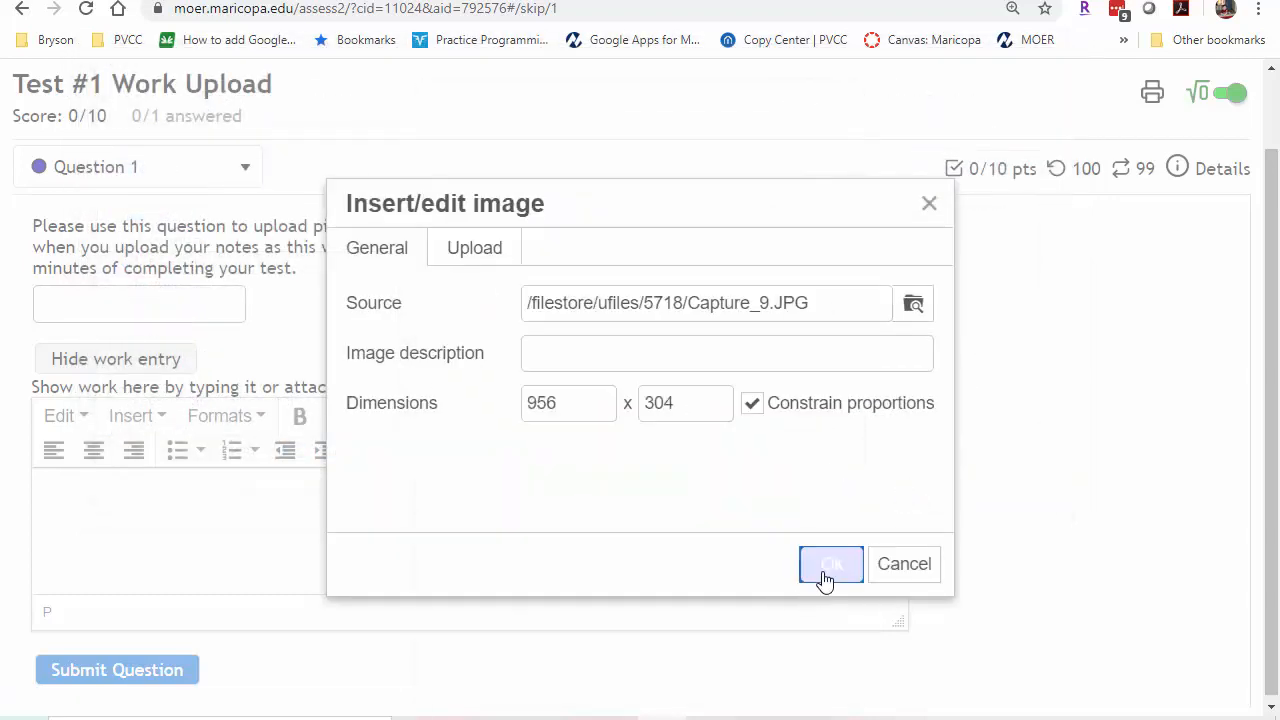
pyautogui.click(830, 564)
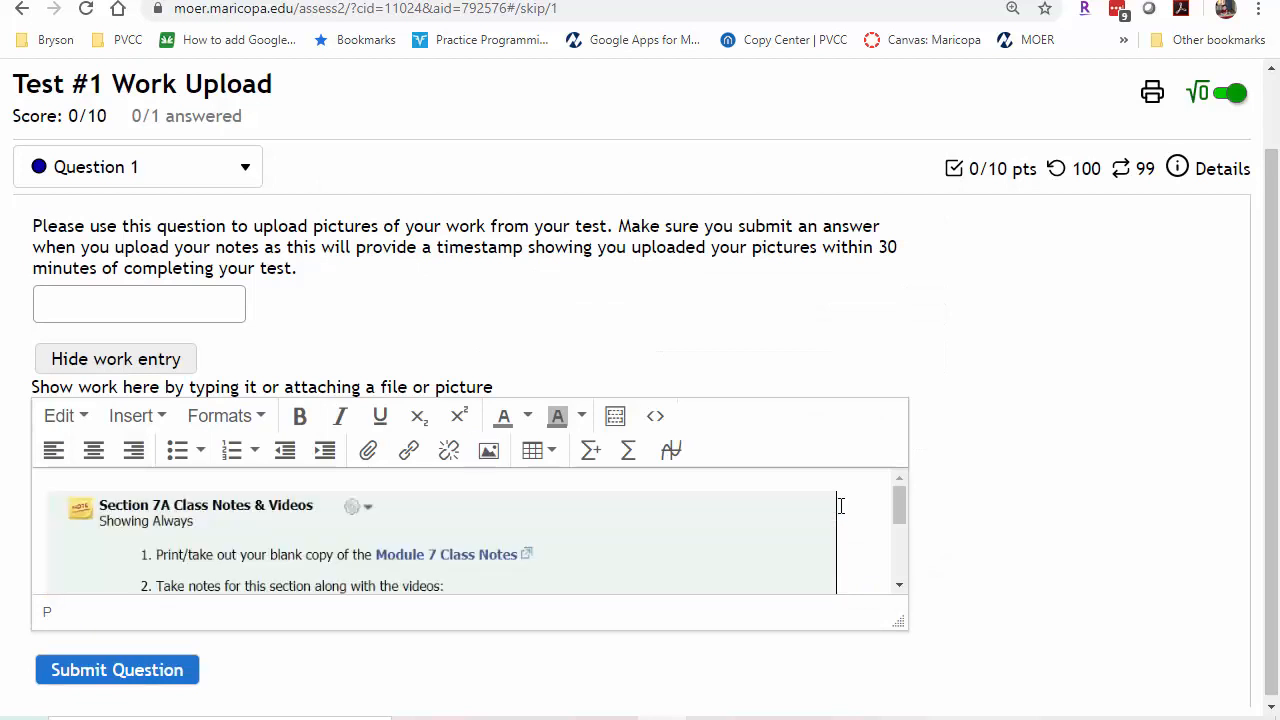
pyautogui.scroll(-3)
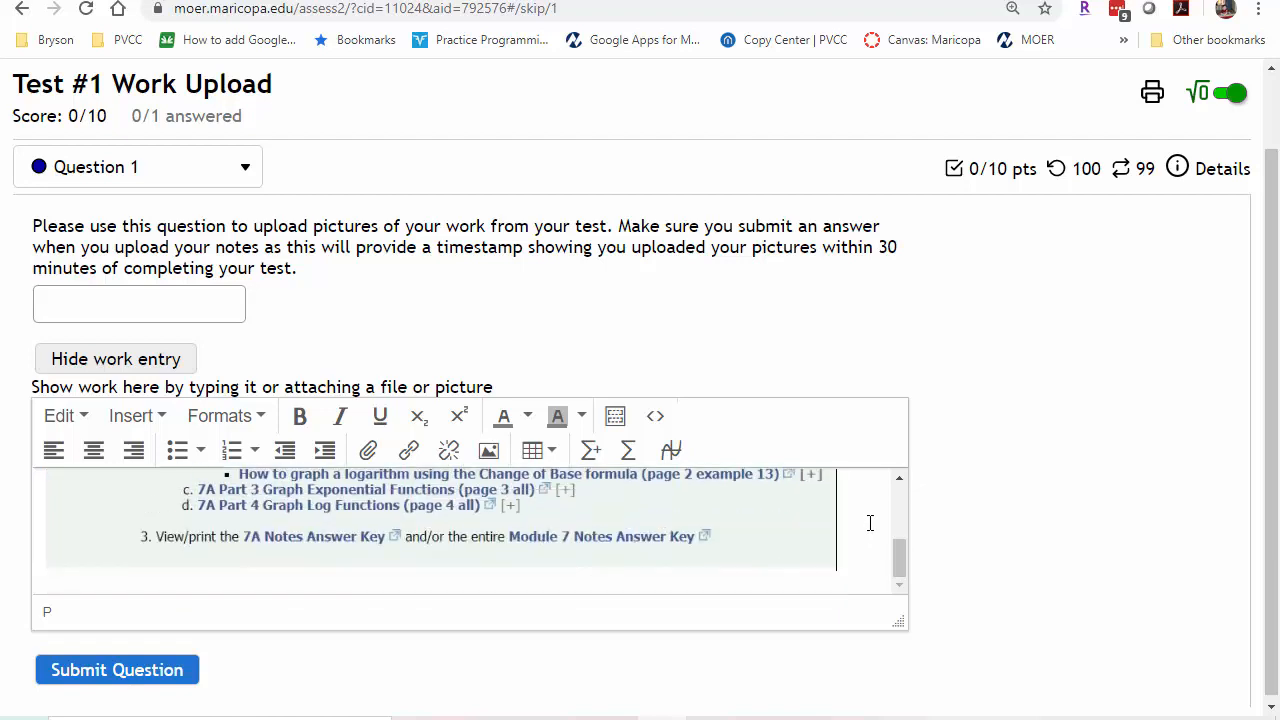
pyautogui.moveTo(488, 450)
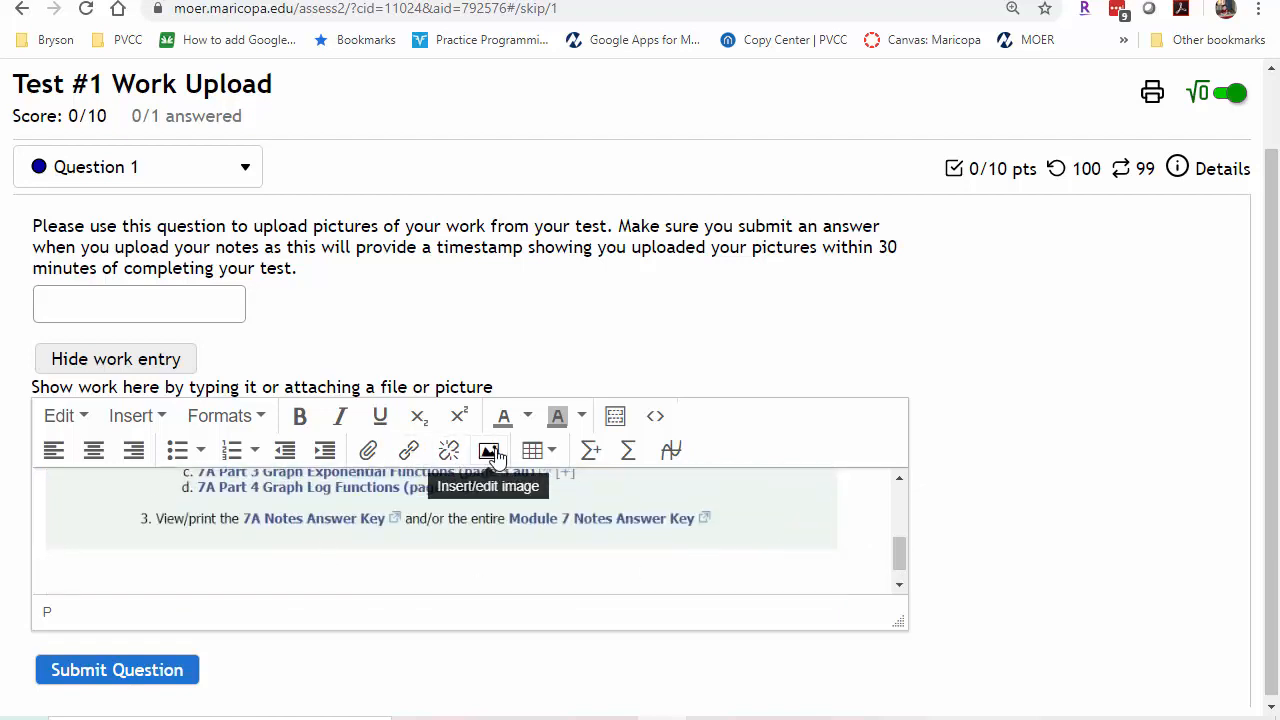
# Insert a second copy of Capture.JPG from Downloads below the first in the work entry box.
pyautogui.click(487, 450)
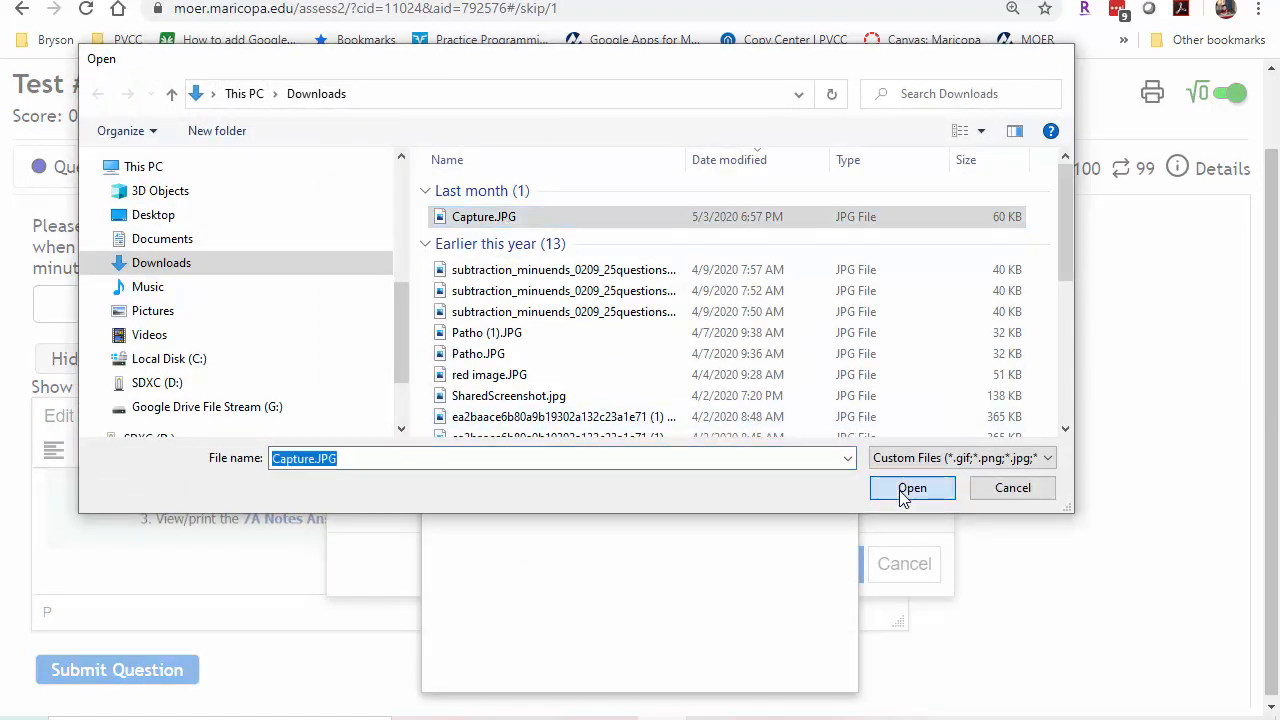
pyautogui.click(912, 488)
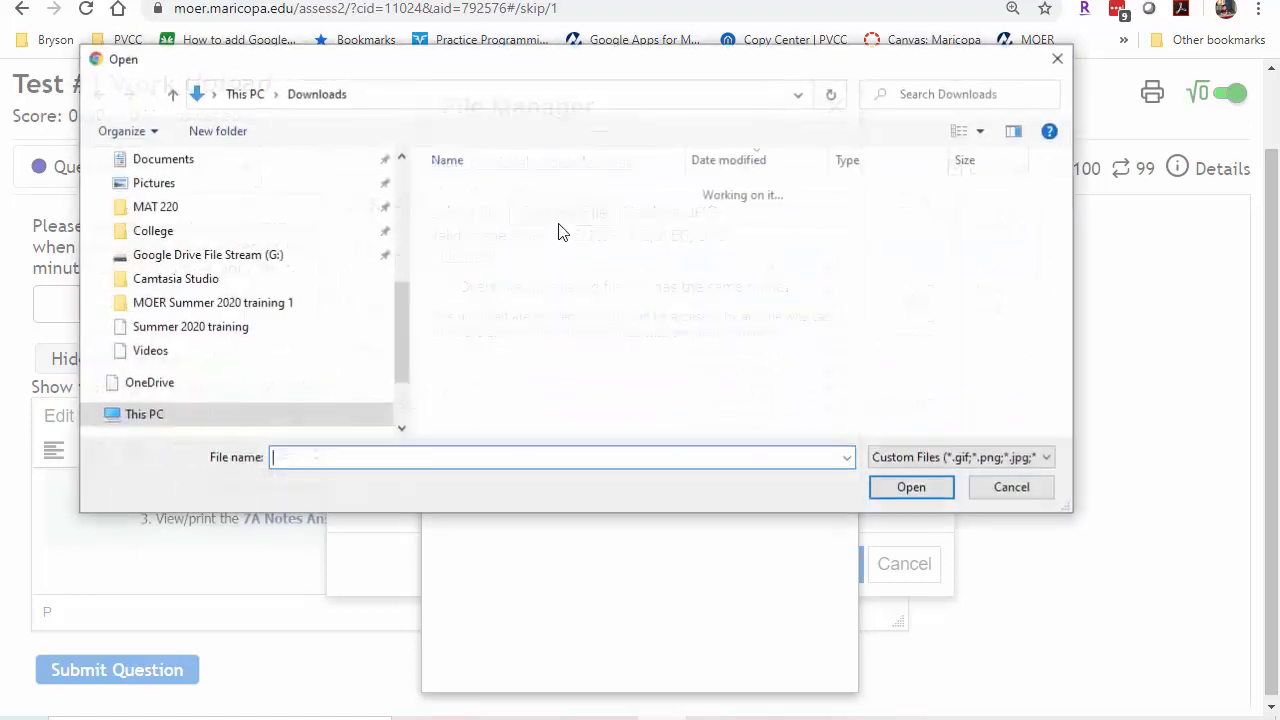
pyautogui.click(482, 216)
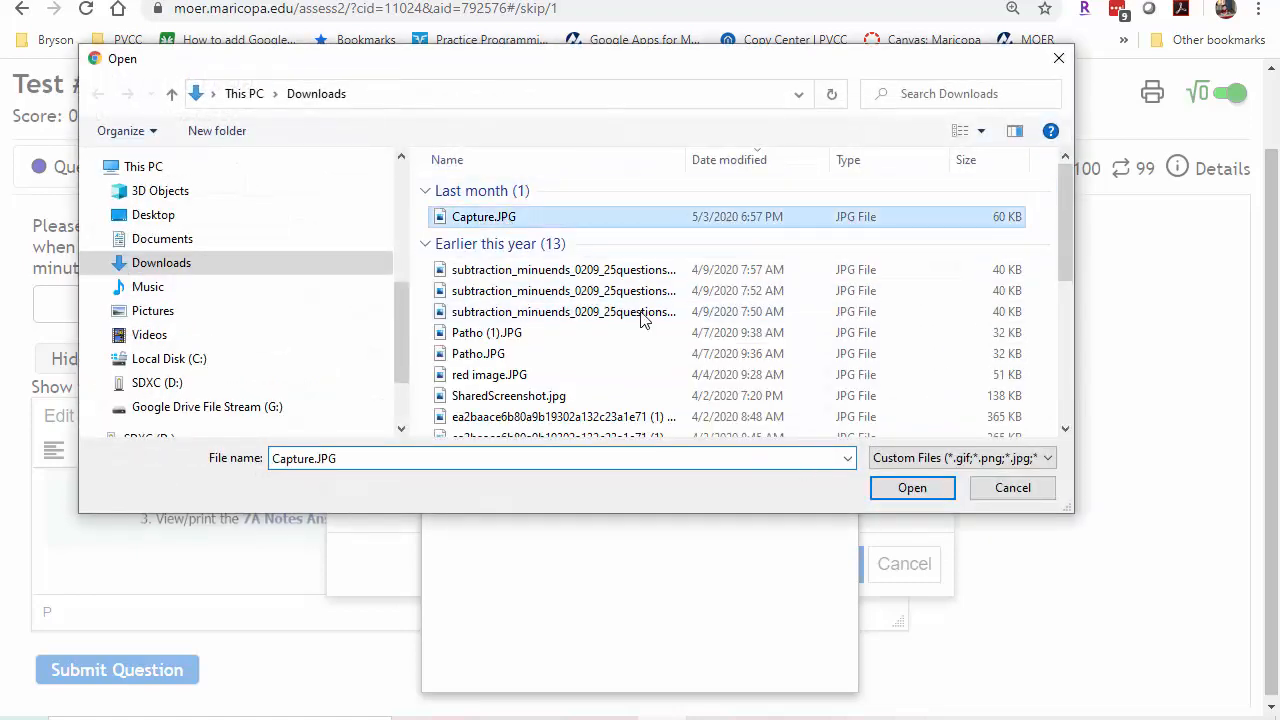
pyautogui.click(912, 488)
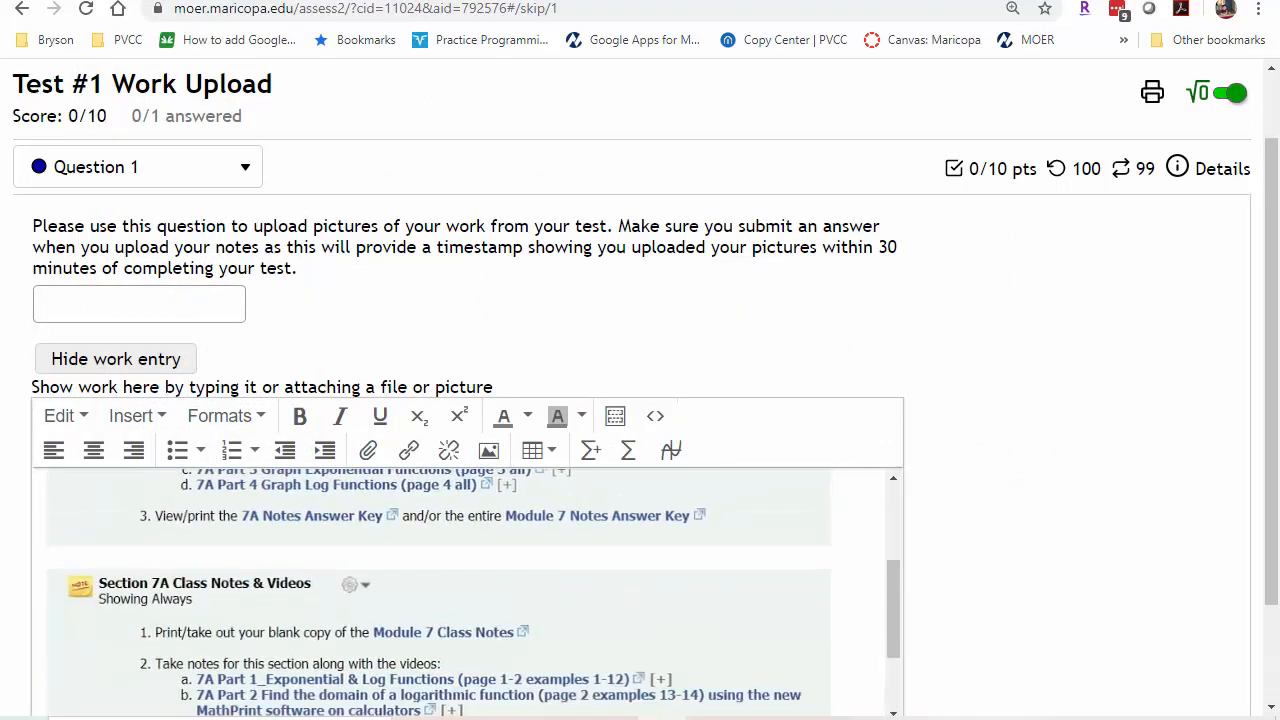
pyautogui.scroll(-3)
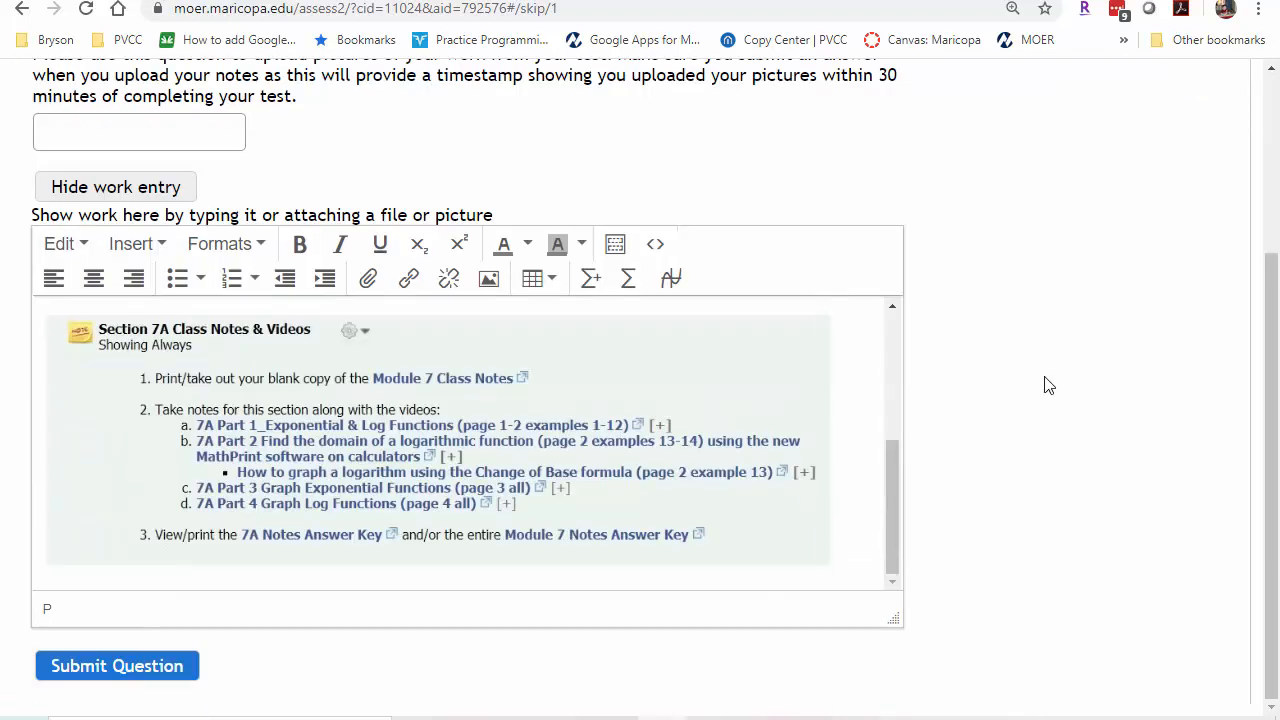
pyautogui.scroll(-3)
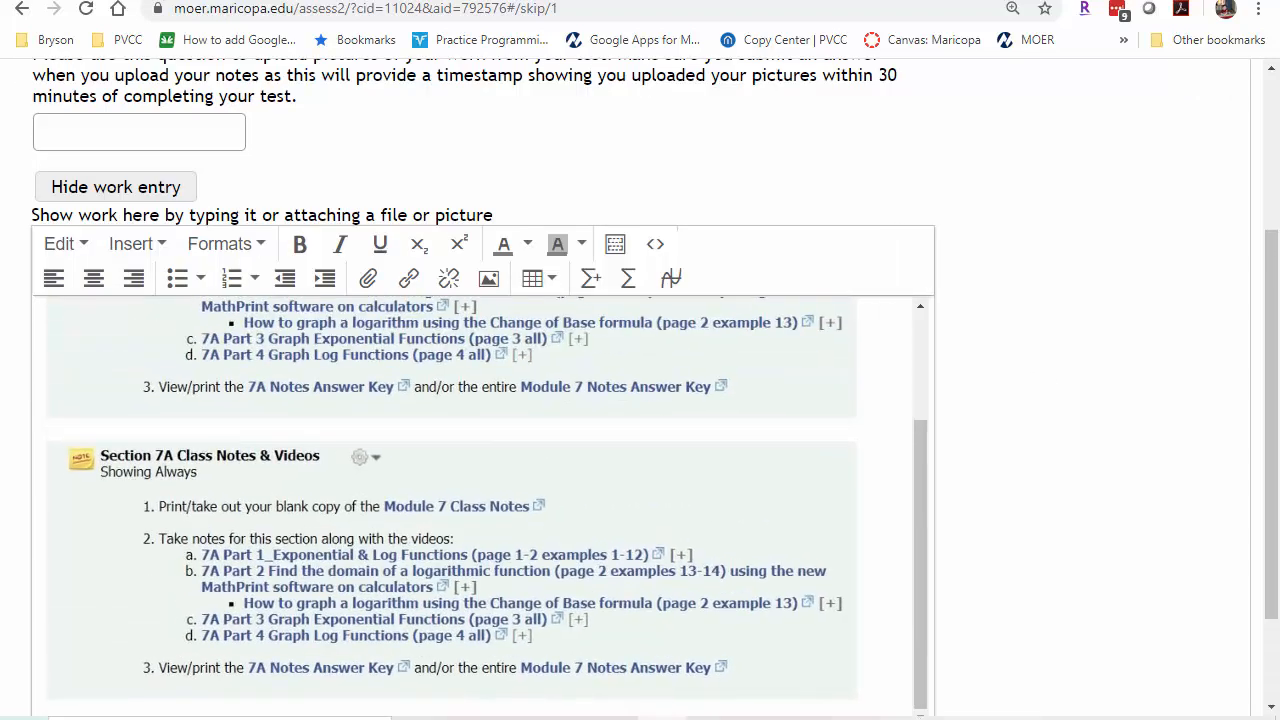
pyautogui.scroll(-3)
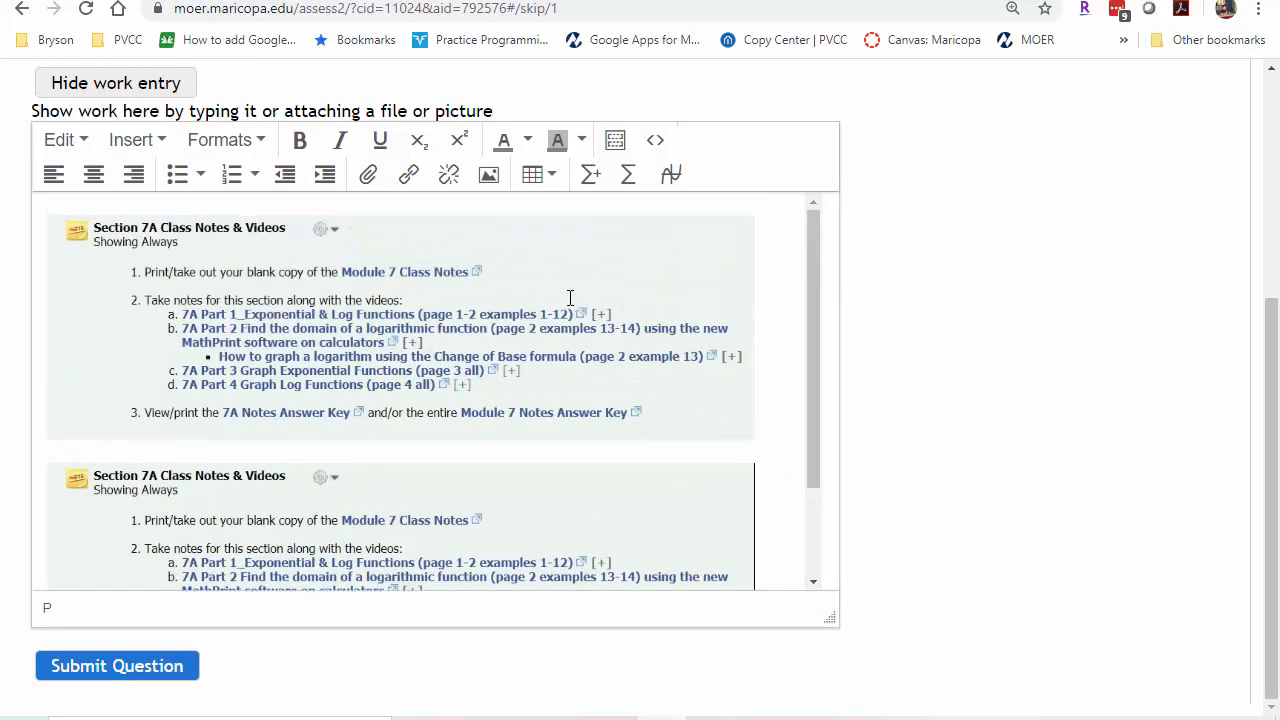
pyautogui.scroll(-3)
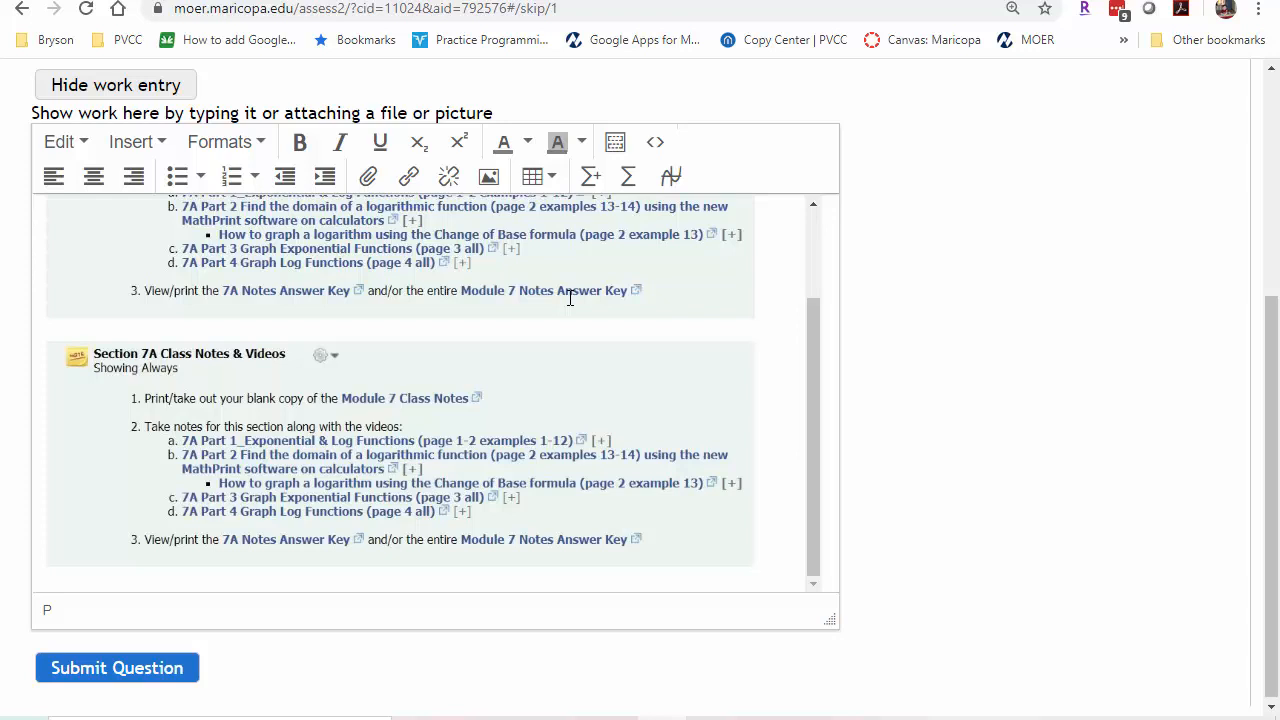
pyautogui.moveTo(948, 370)
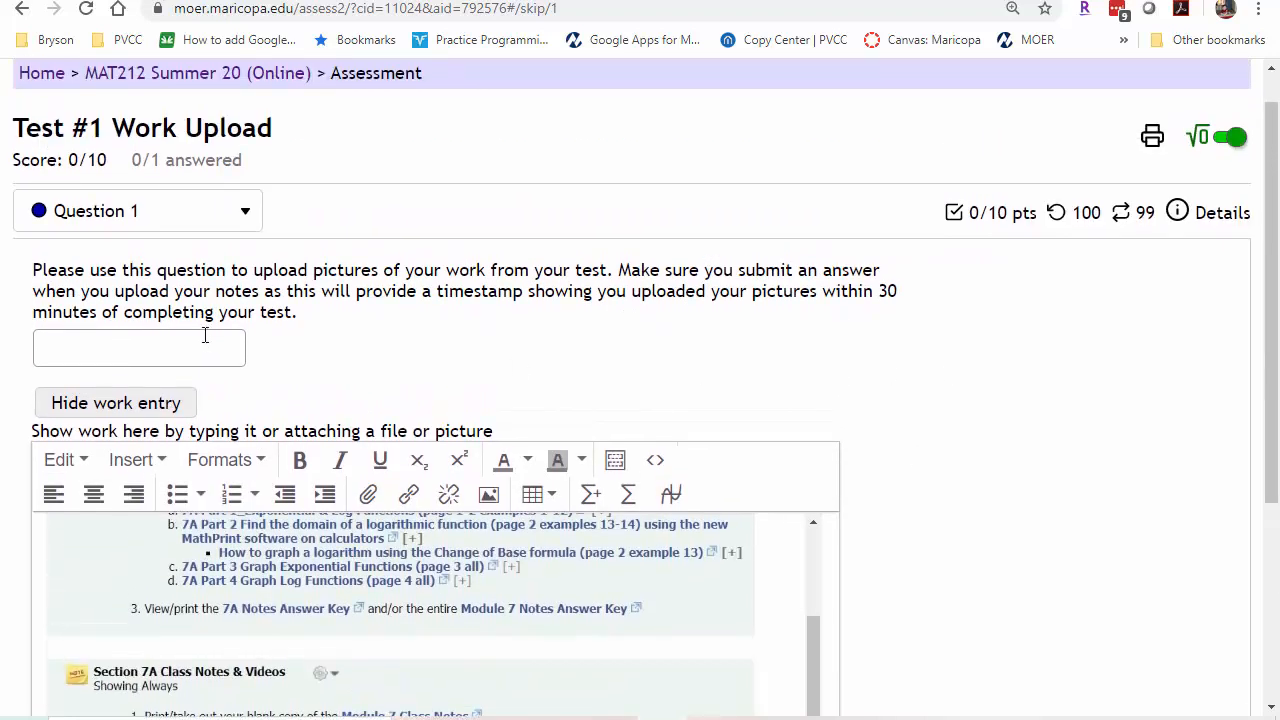
# Enter 4 as the answer to Question 1 and submit it with the uploaded work.
pyautogui.click(138, 347)
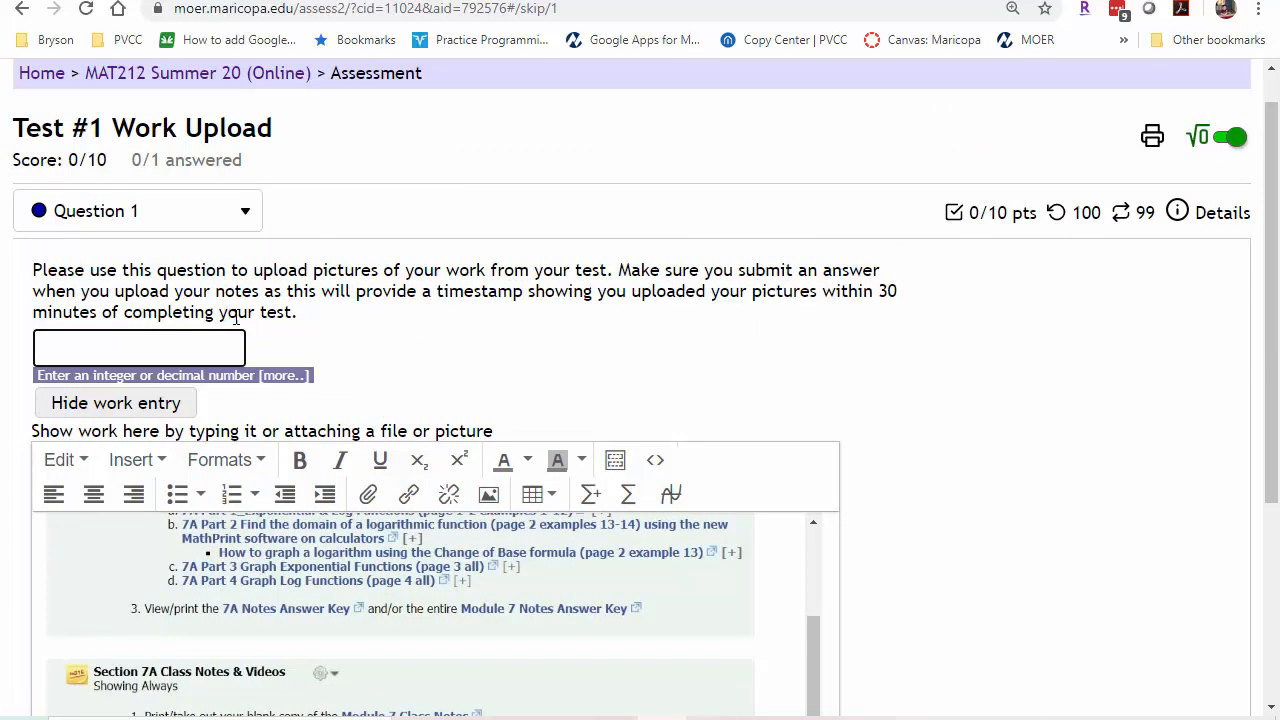
pyautogui.write('4')
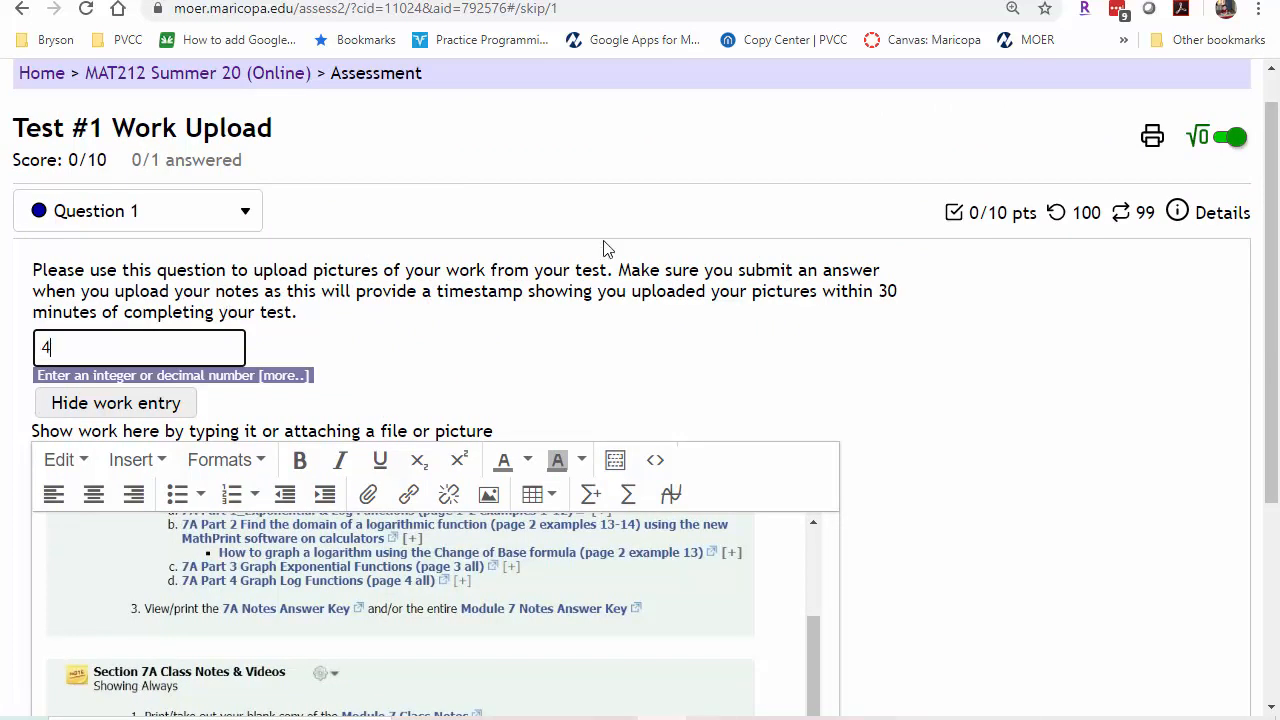
pyautogui.scroll(-3)
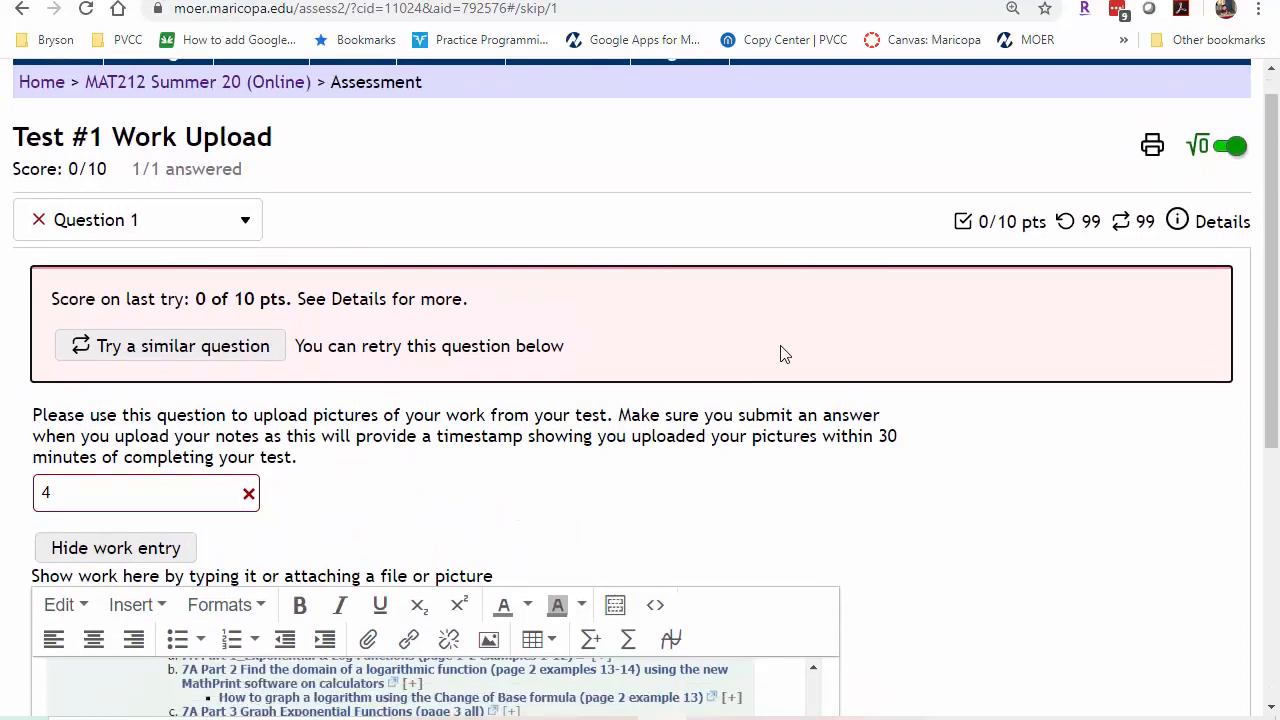
# Scroll through the Test #1 folder page reviewing the test and Work Upload item descriptions.
pyautogui.scroll(-3)
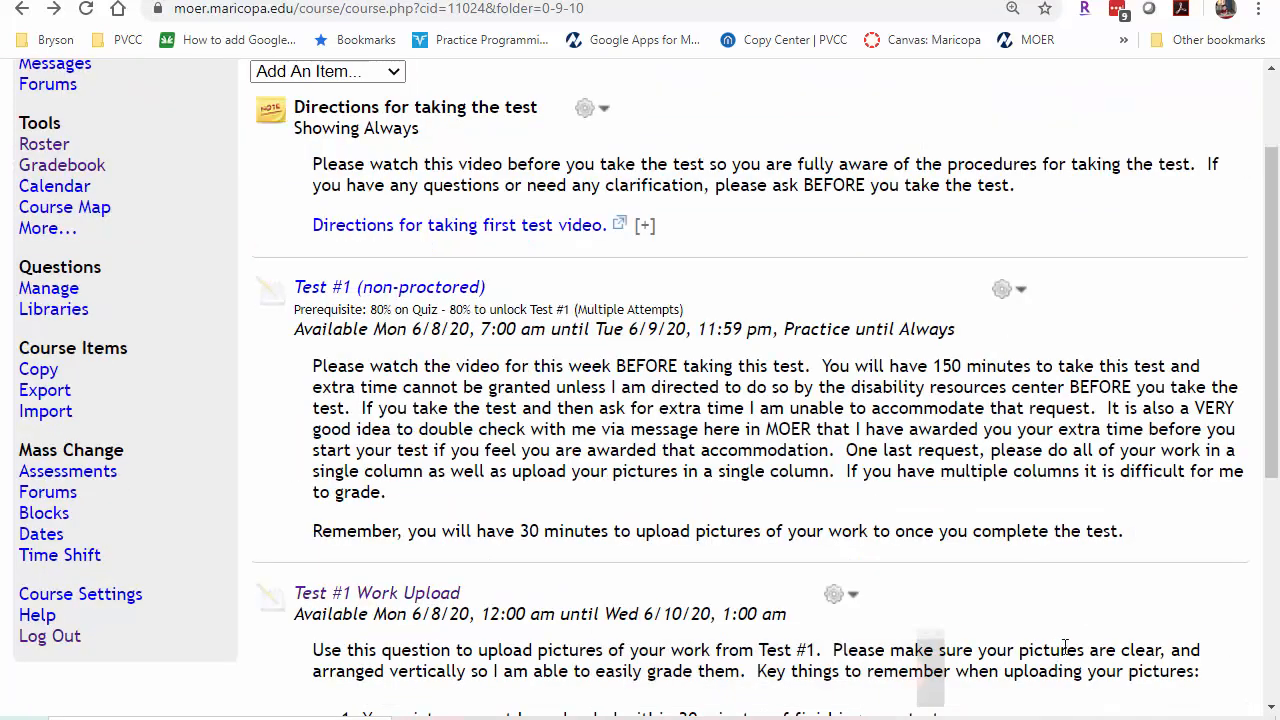
pyautogui.moveTo(1102, 635)
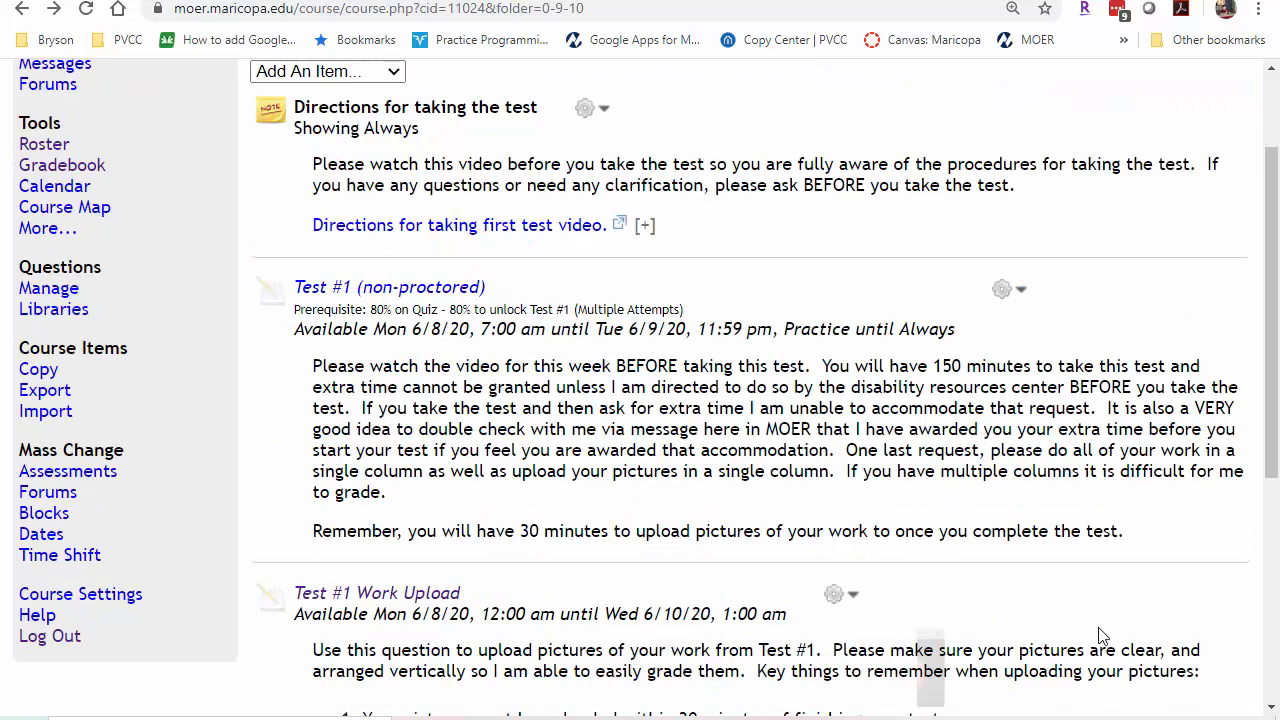
pyautogui.scroll(3)
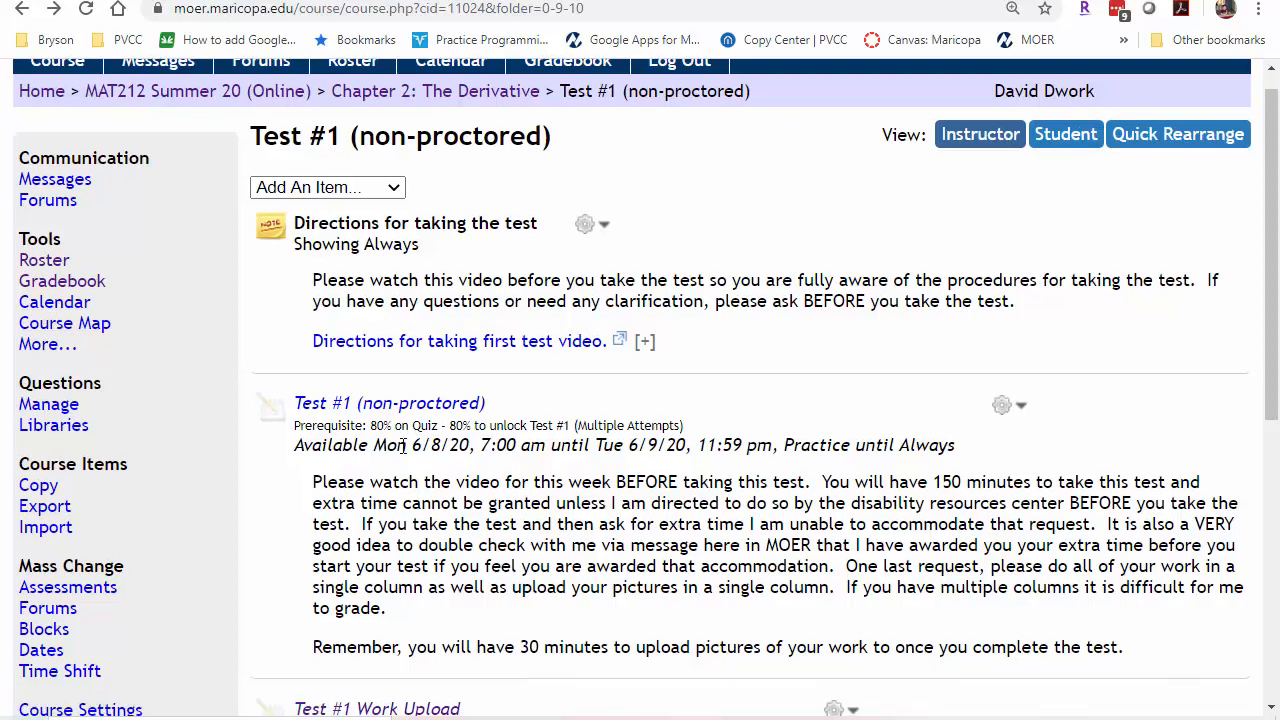
pyautogui.scroll(-3)
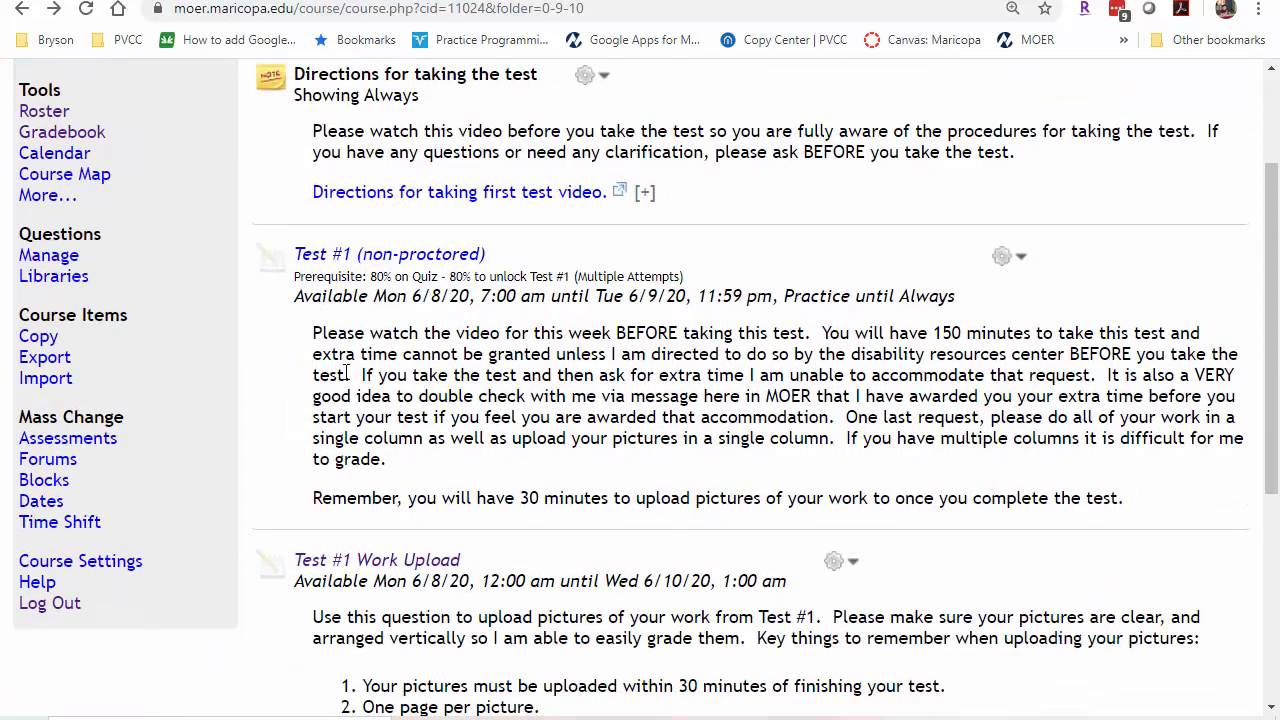
pyautogui.scroll(-3)
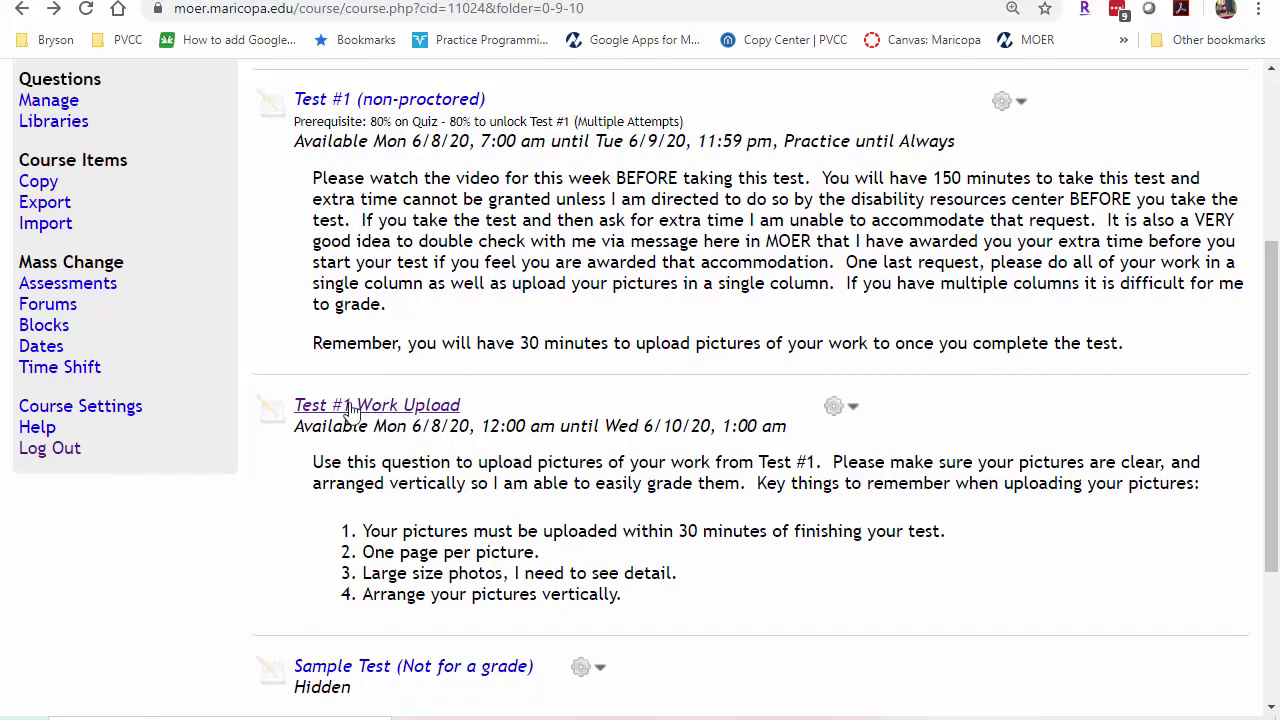
pyautogui.moveTo(507, 415)
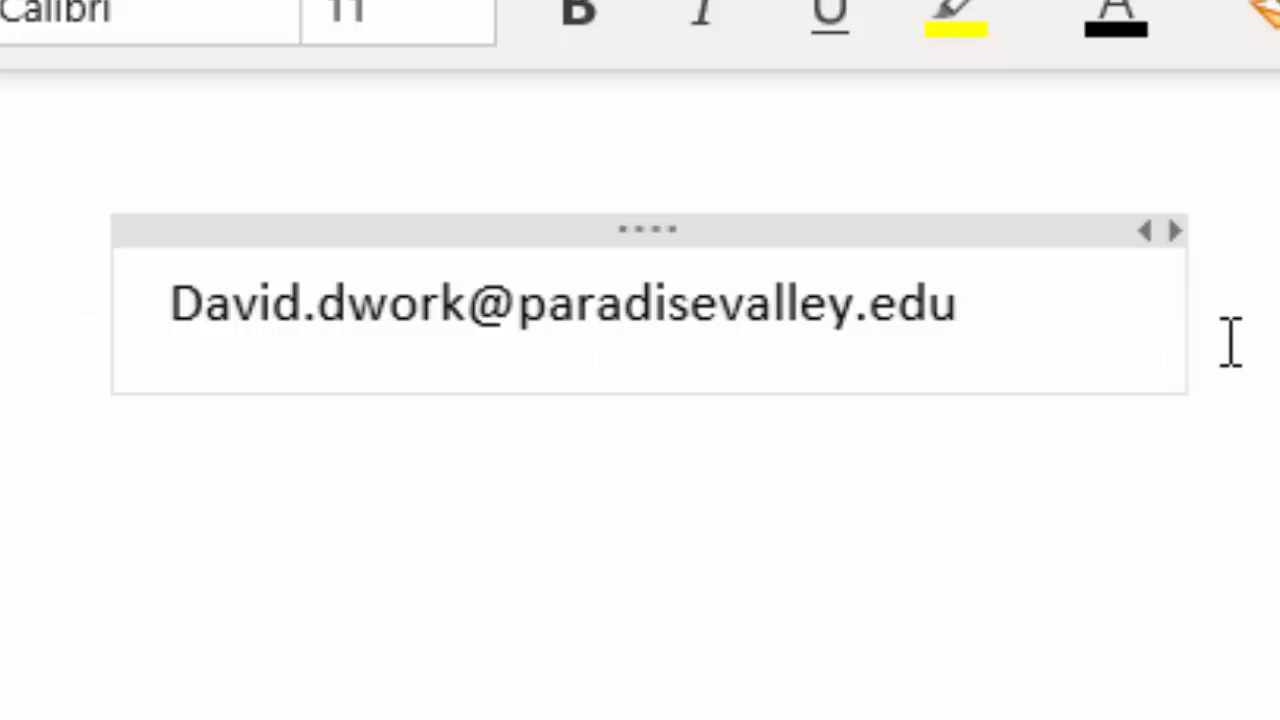
# Show the OneNote page holding the instructor's typed contact e-mail note.
pyautogui.click(955, 305)
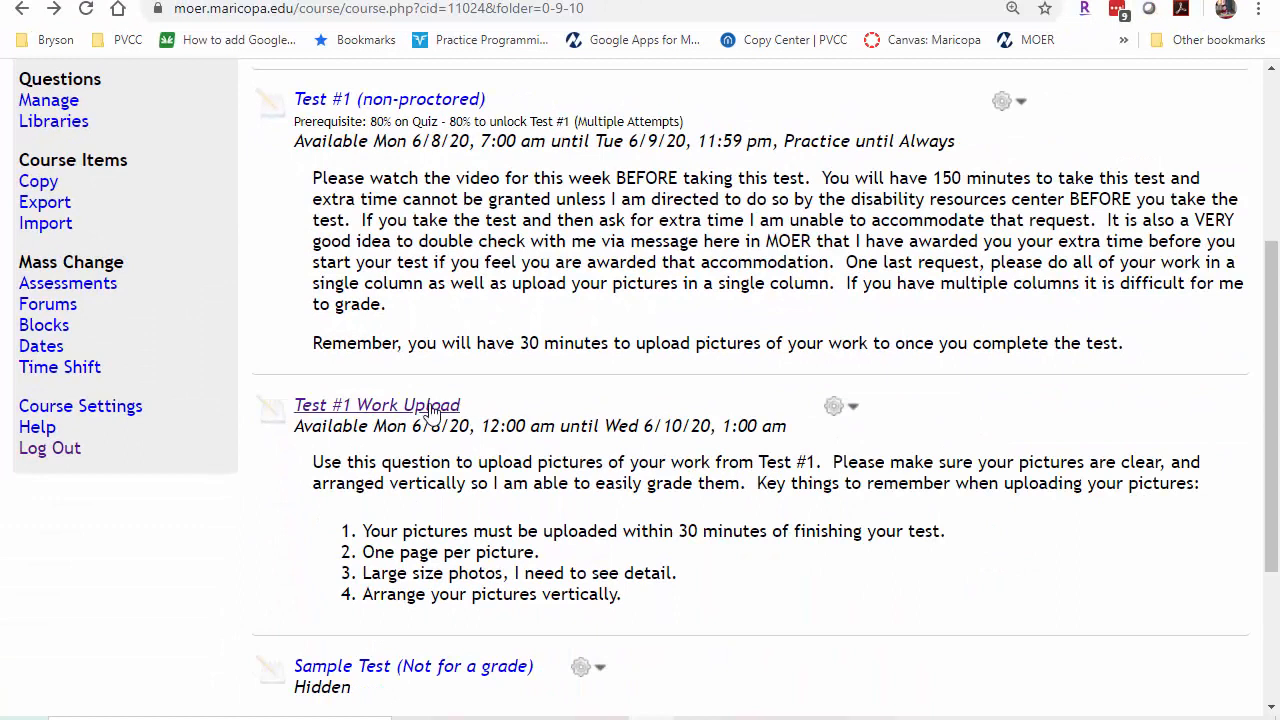
pyautogui.moveTo(415, 415)
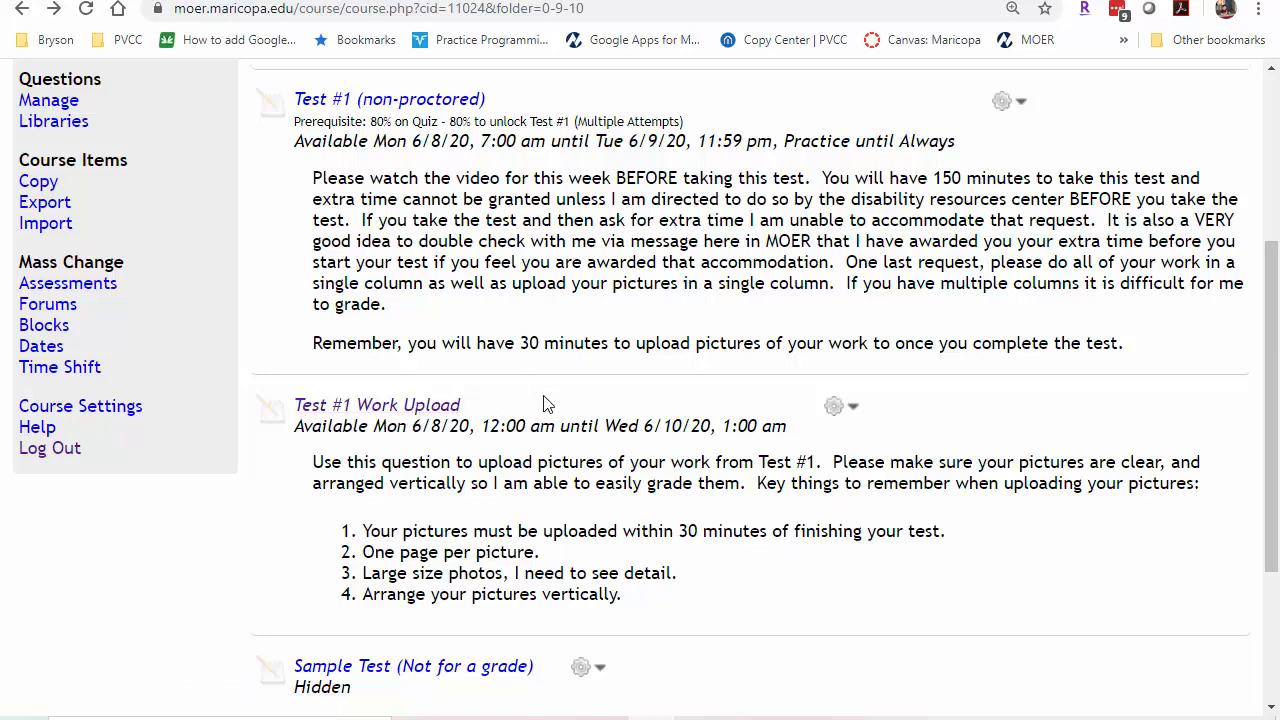
pyautogui.scroll(-3)
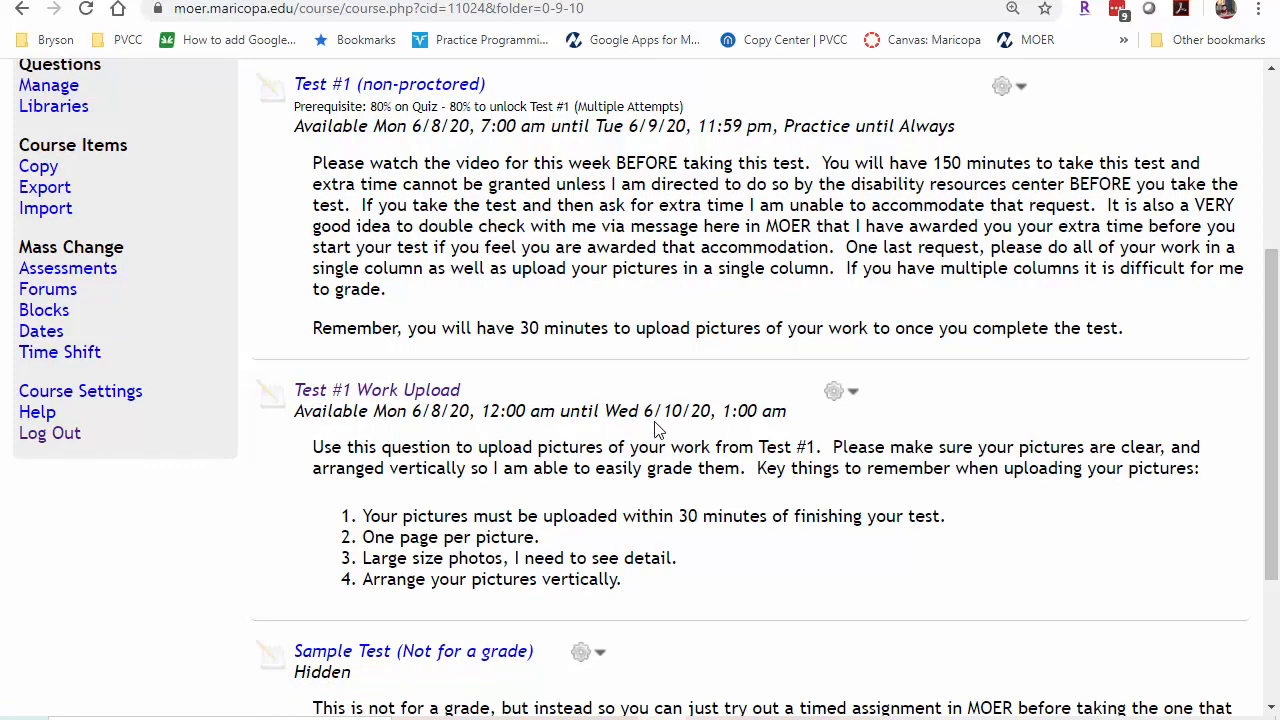
pyautogui.moveTo(664, 411)
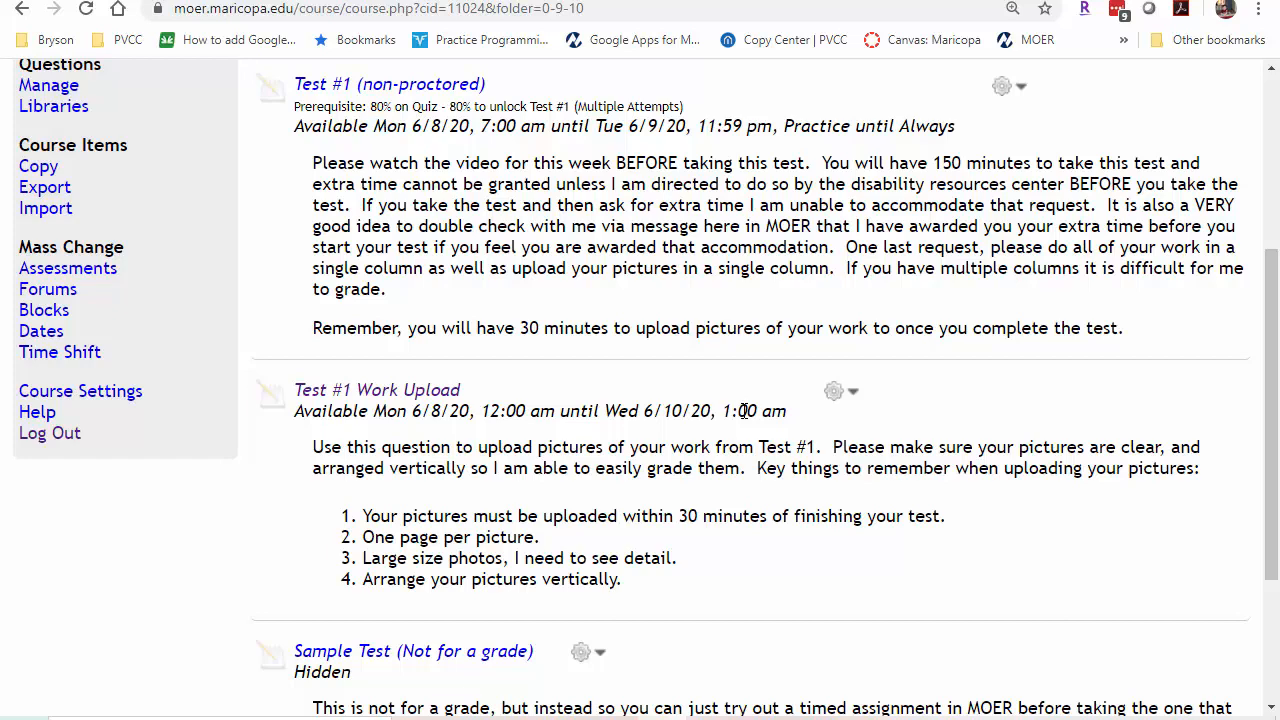
pyautogui.moveTo(785, 405)
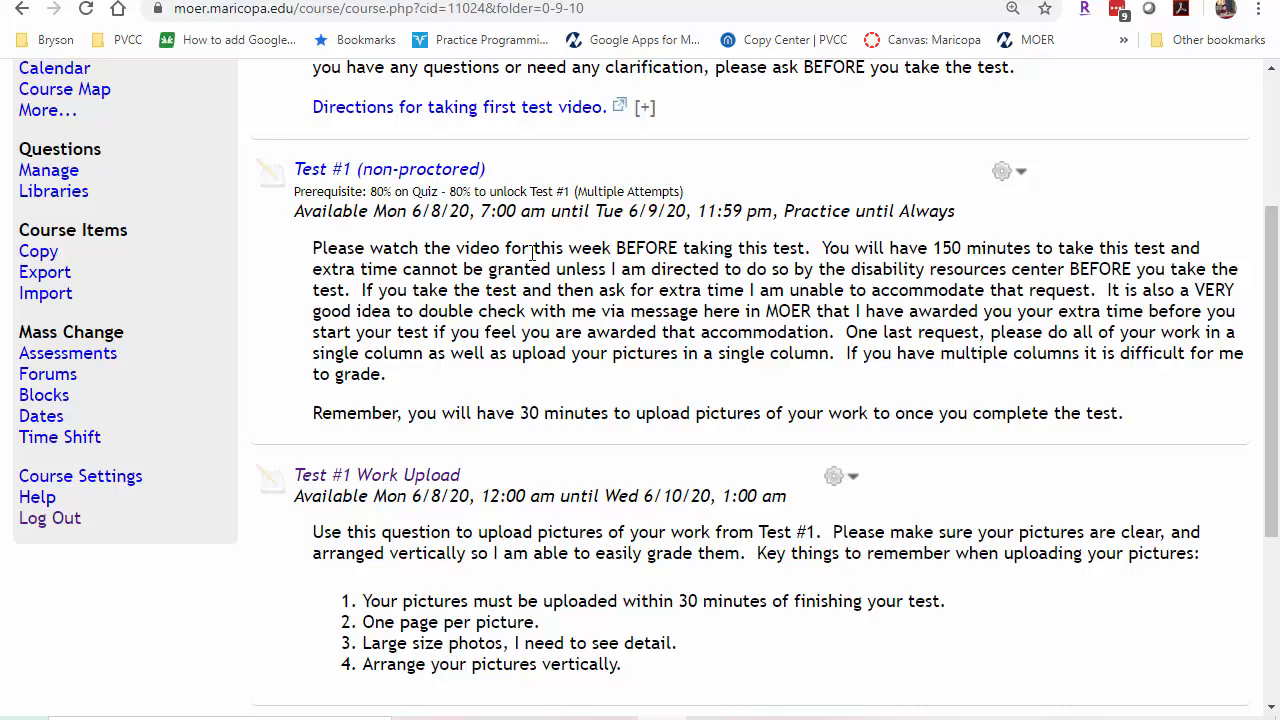
pyautogui.moveTo(381, 175)
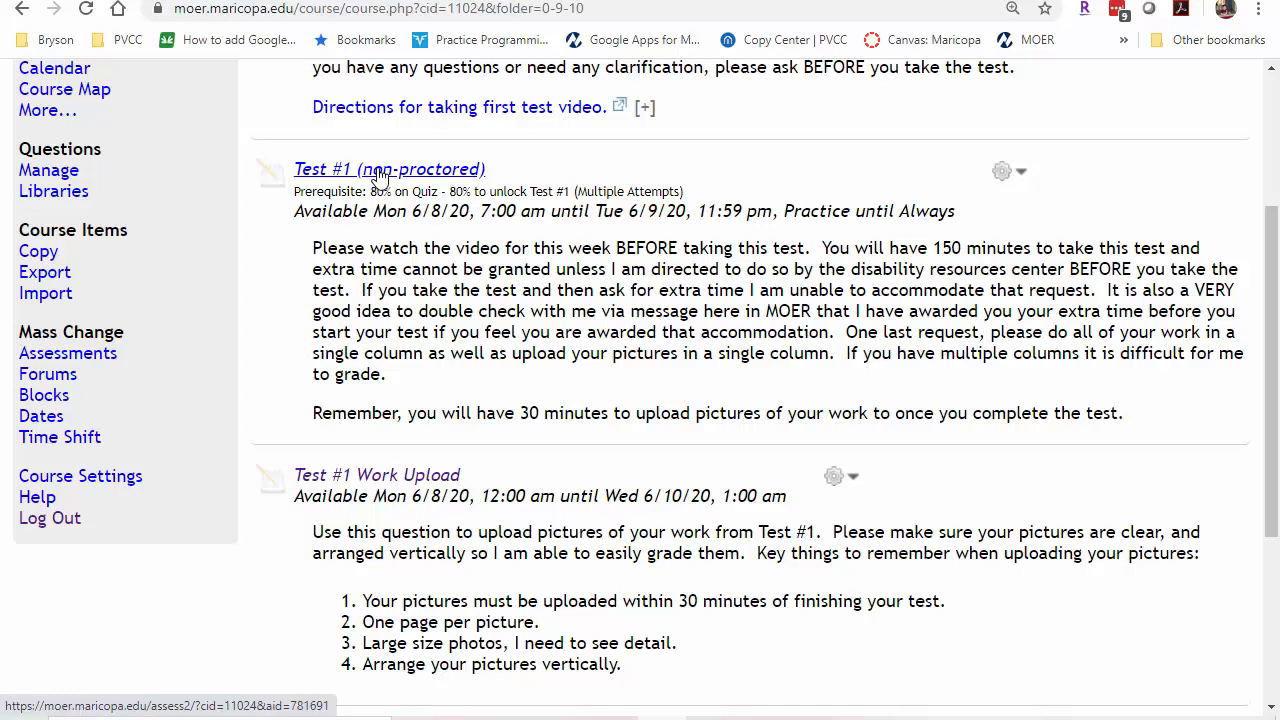
pyautogui.moveTo(395, 185)
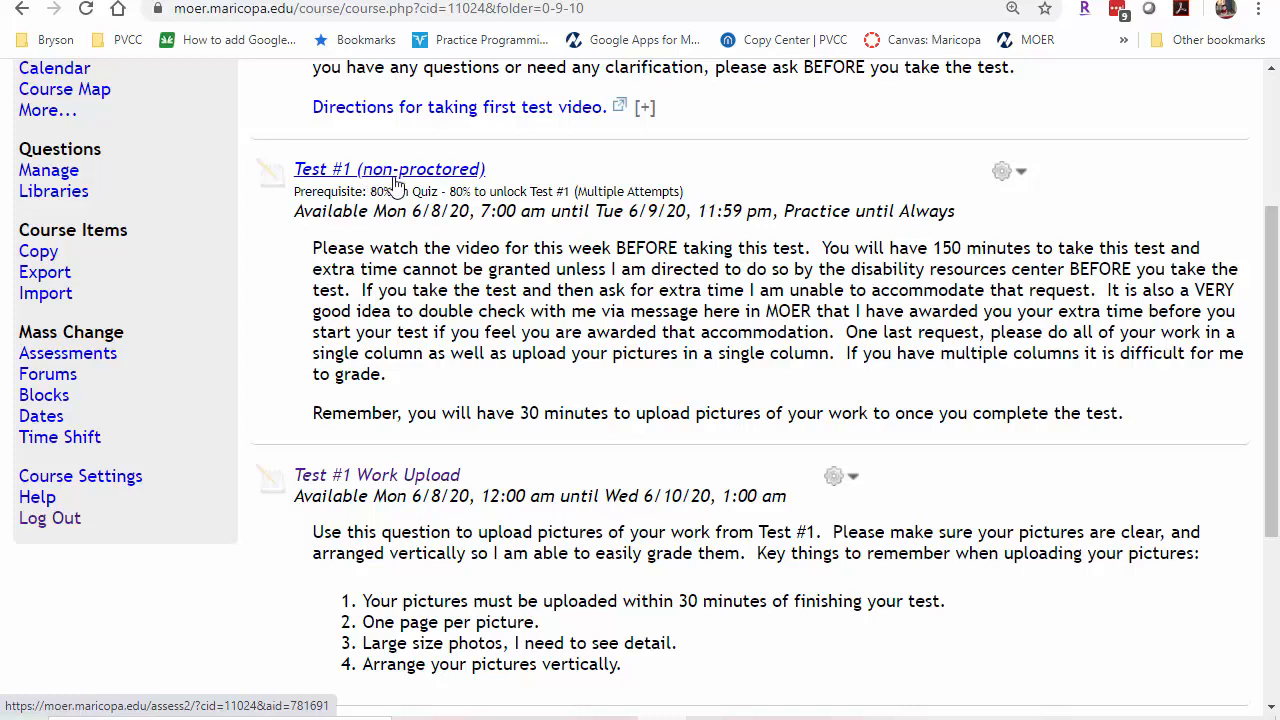
pyautogui.moveTo(620, 331)
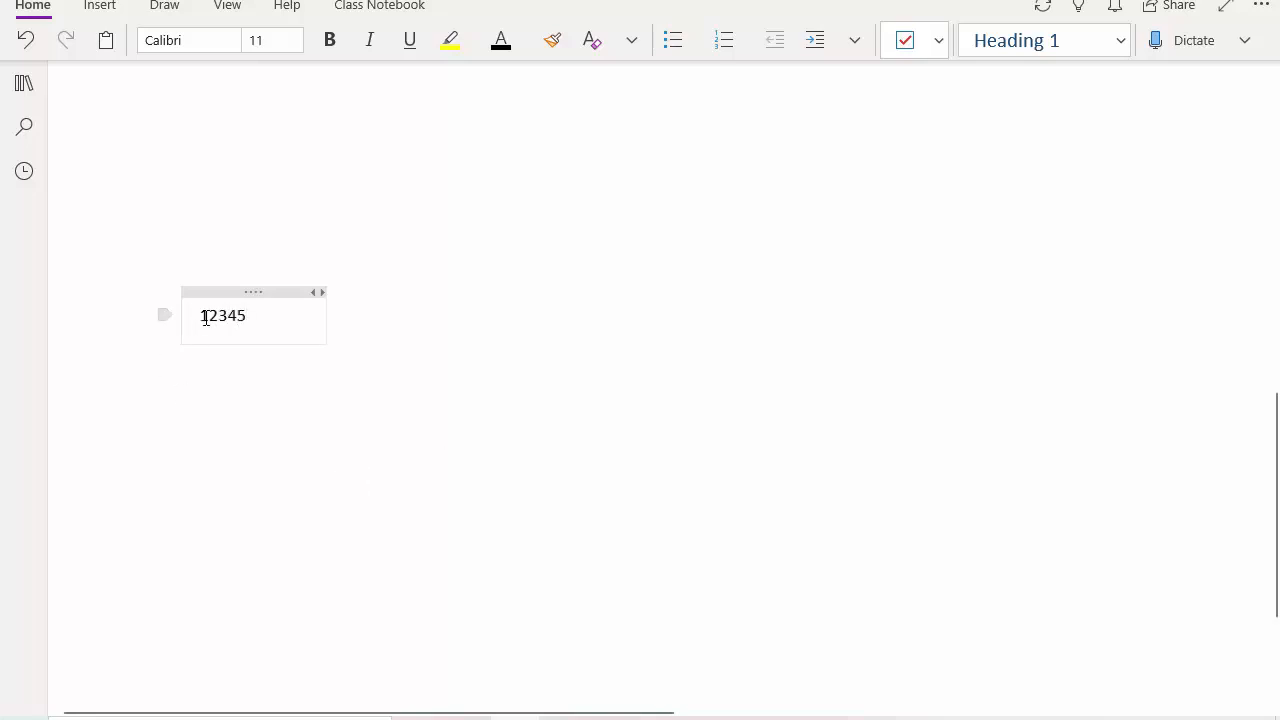
pyautogui.moveTo(539, 314)
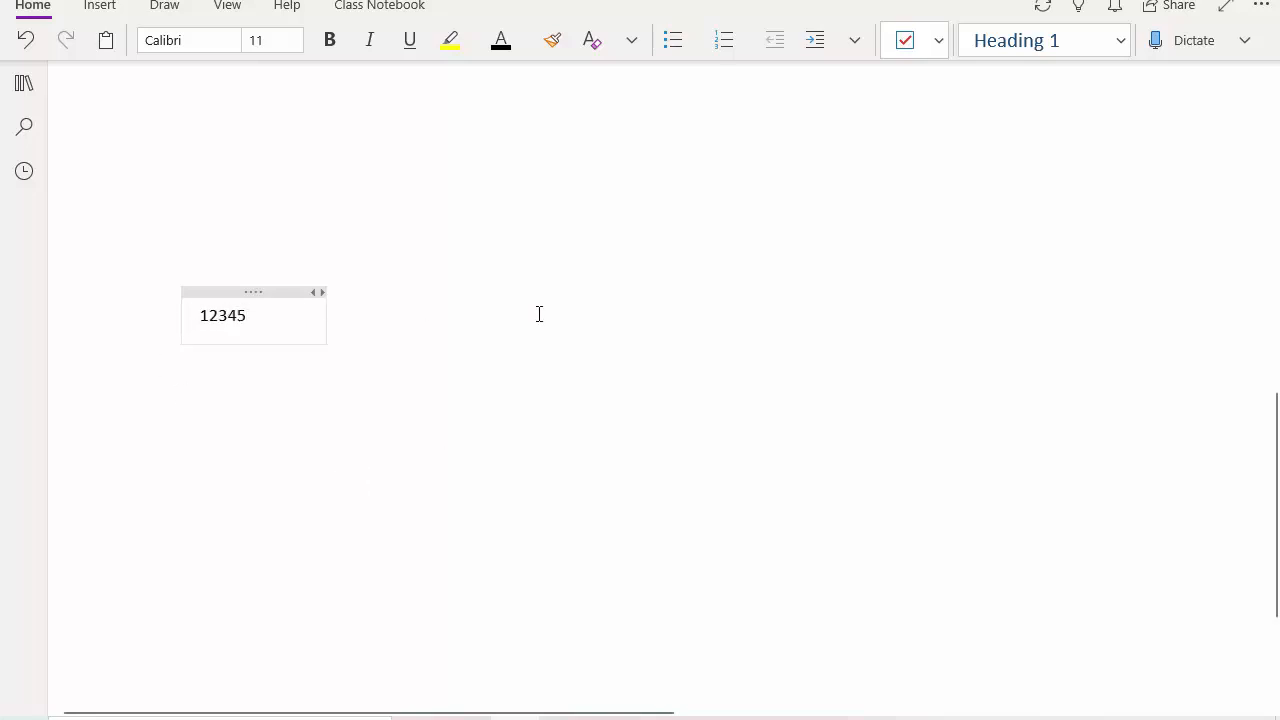